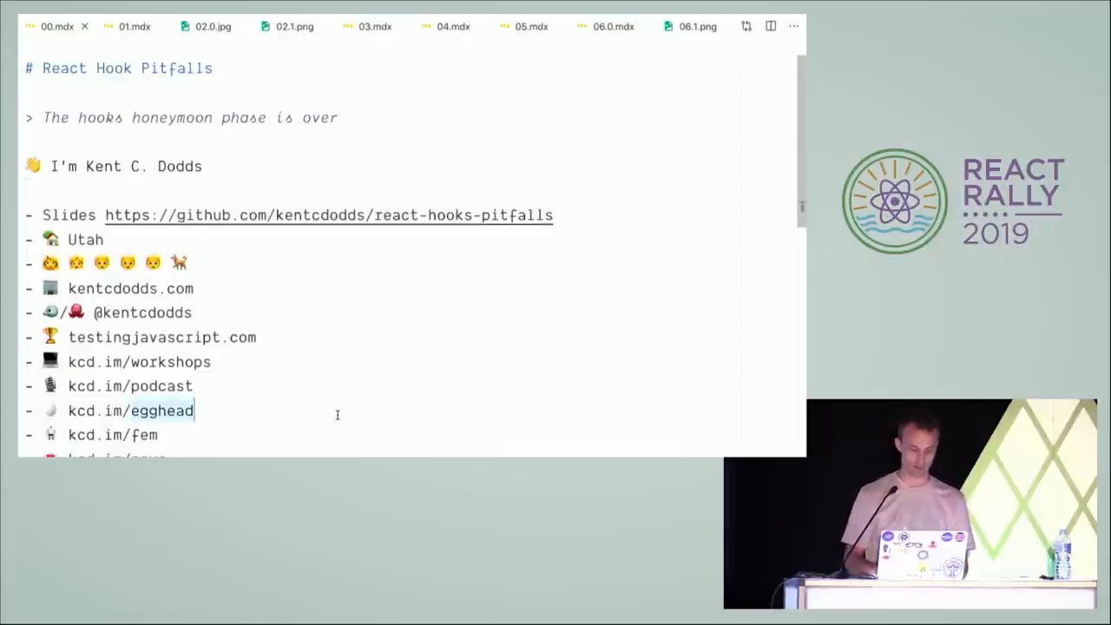
Display the 02.0.jpg image of the animal and podcast stickers in the editor.
left_click(134, 26)
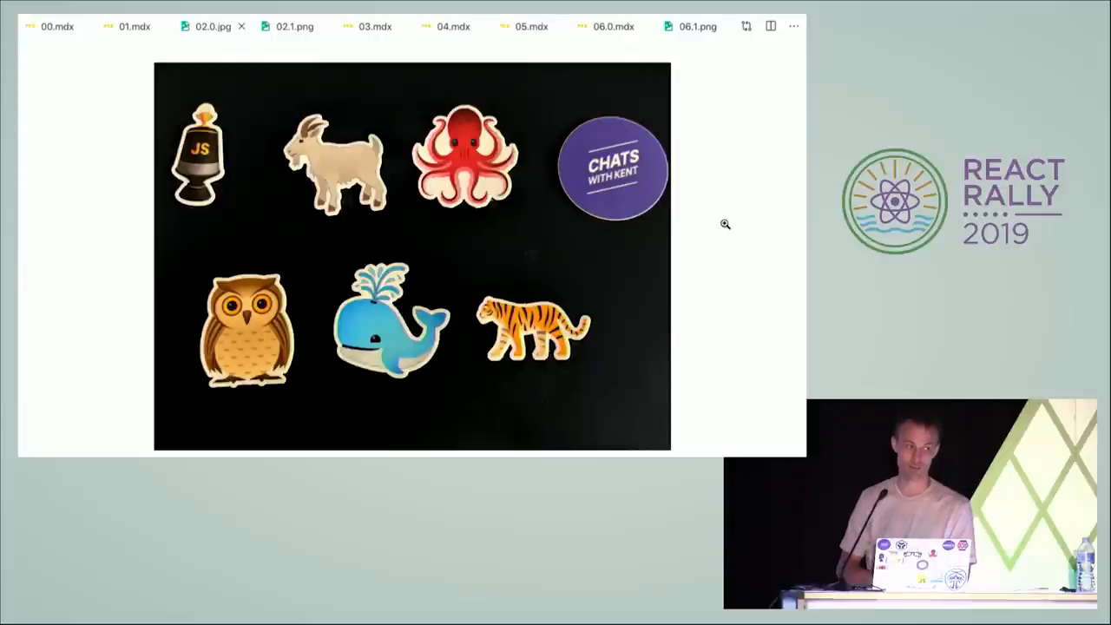
mouse_move(196, 263)
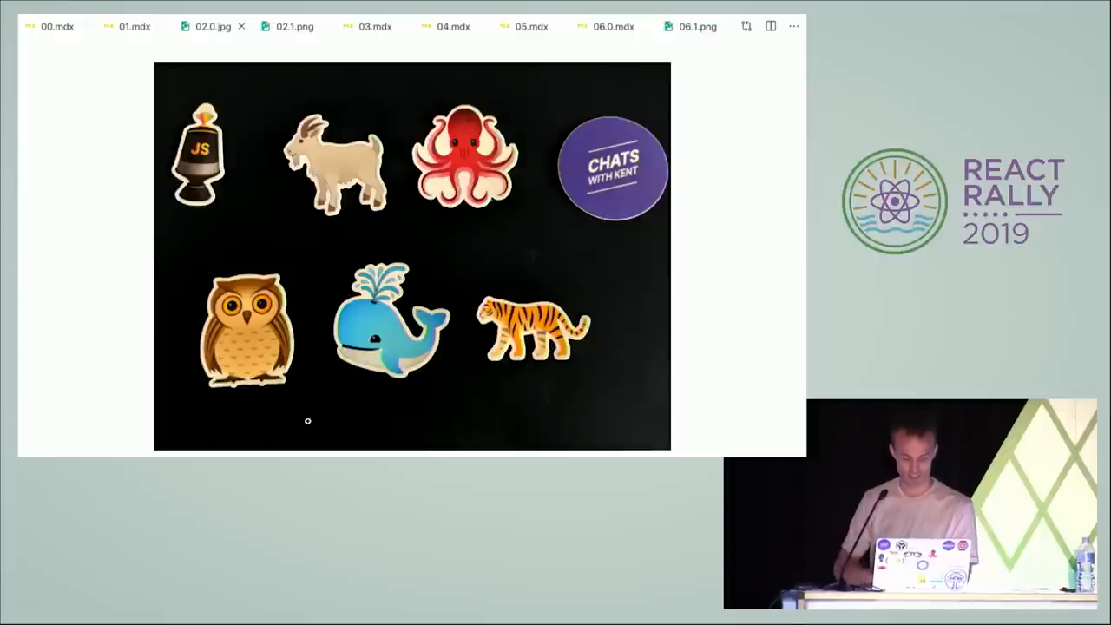
mouse_move(365, 414)
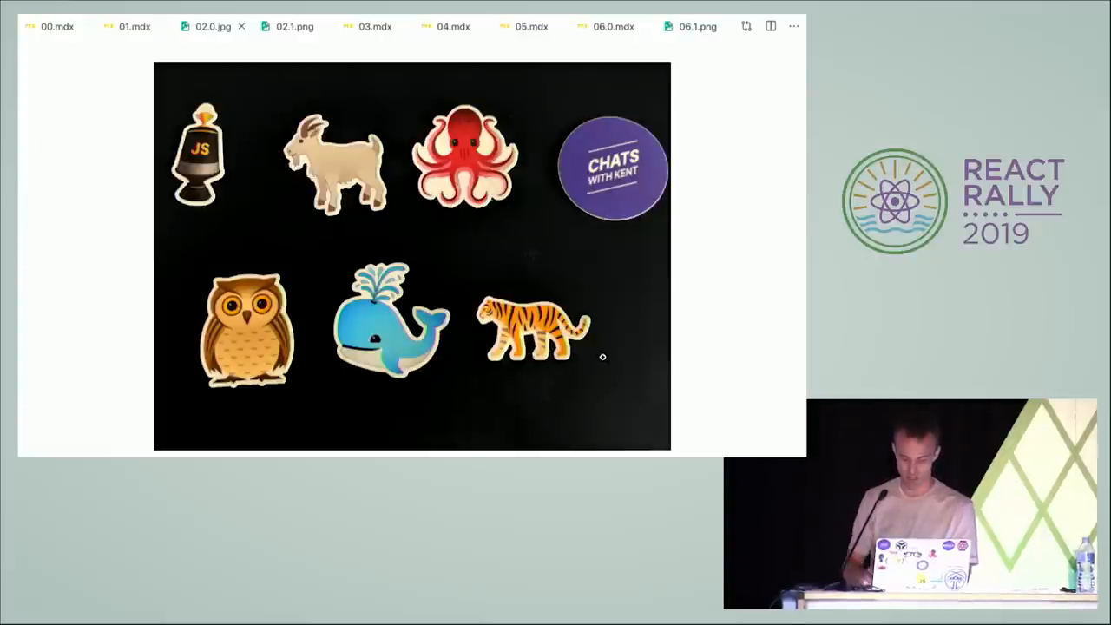
View the 02.1.png Testing Library mascots image, then move to the 03.mdx slide.
left_click(294, 26)
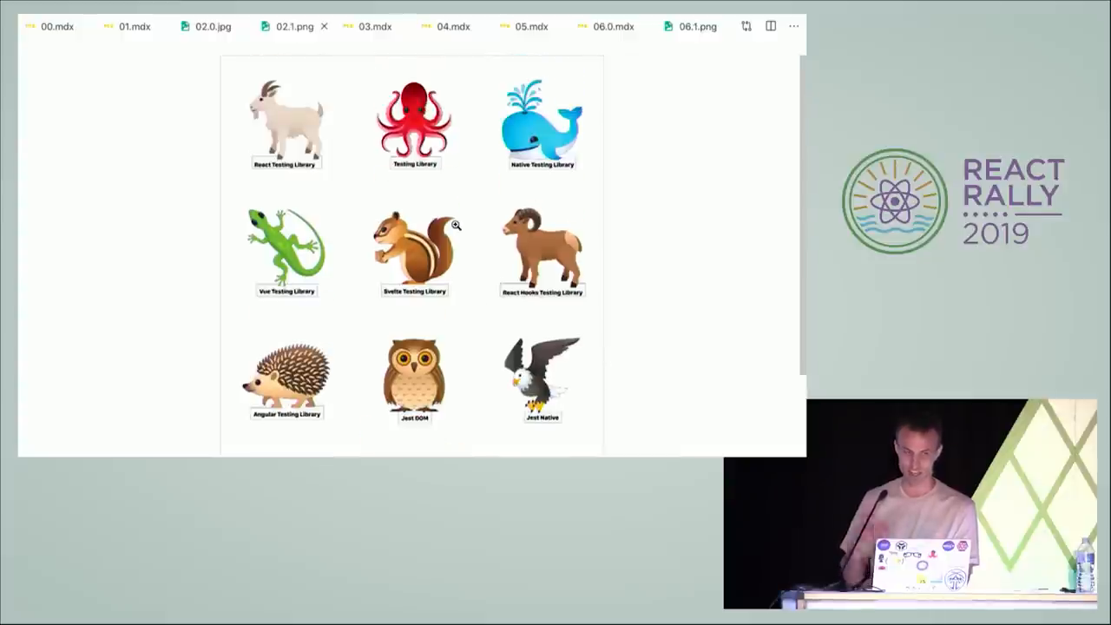
mouse_move(589, 284)
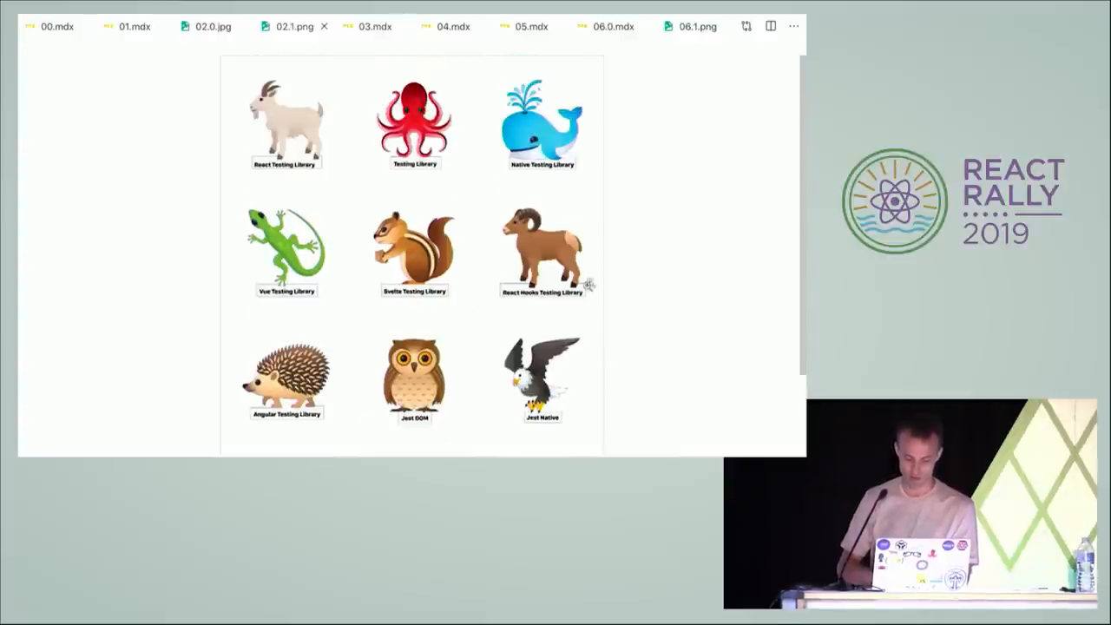
scroll("down", 3)
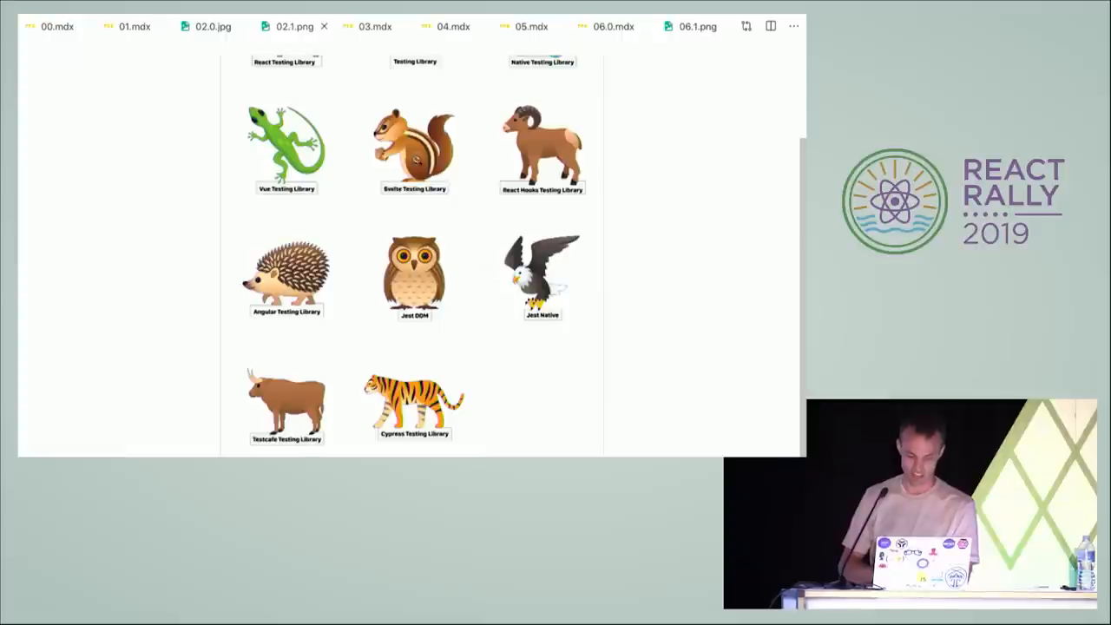
mouse_move(395, 315)
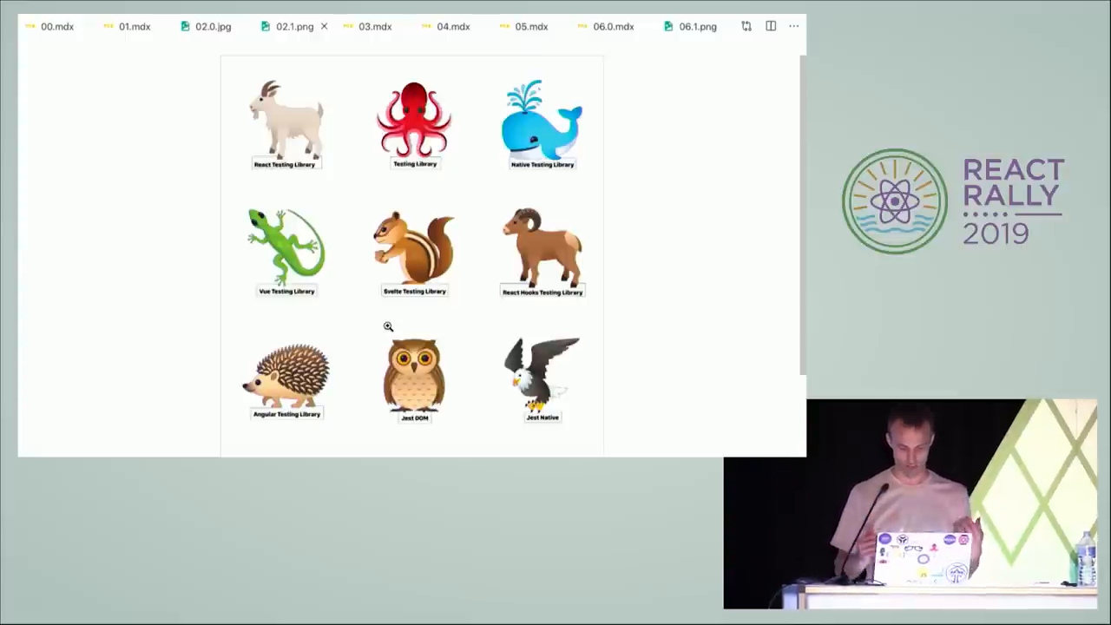
left_click(374, 26)
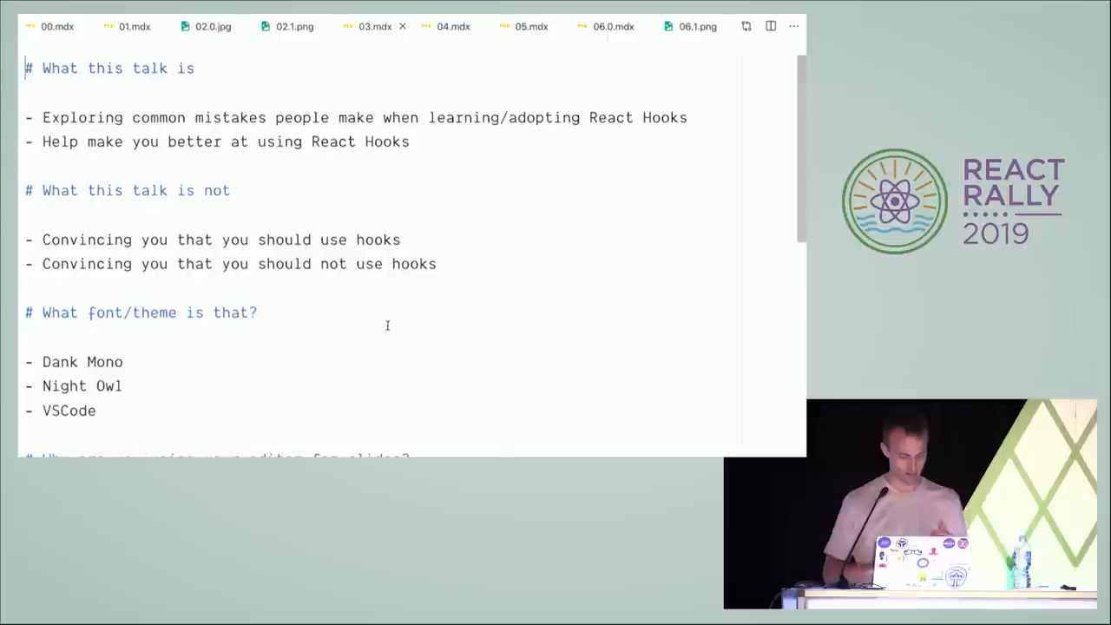
Scroll through the talk overview slide toward the Pitfall 1 foundation slide.
scroll("down", 3)
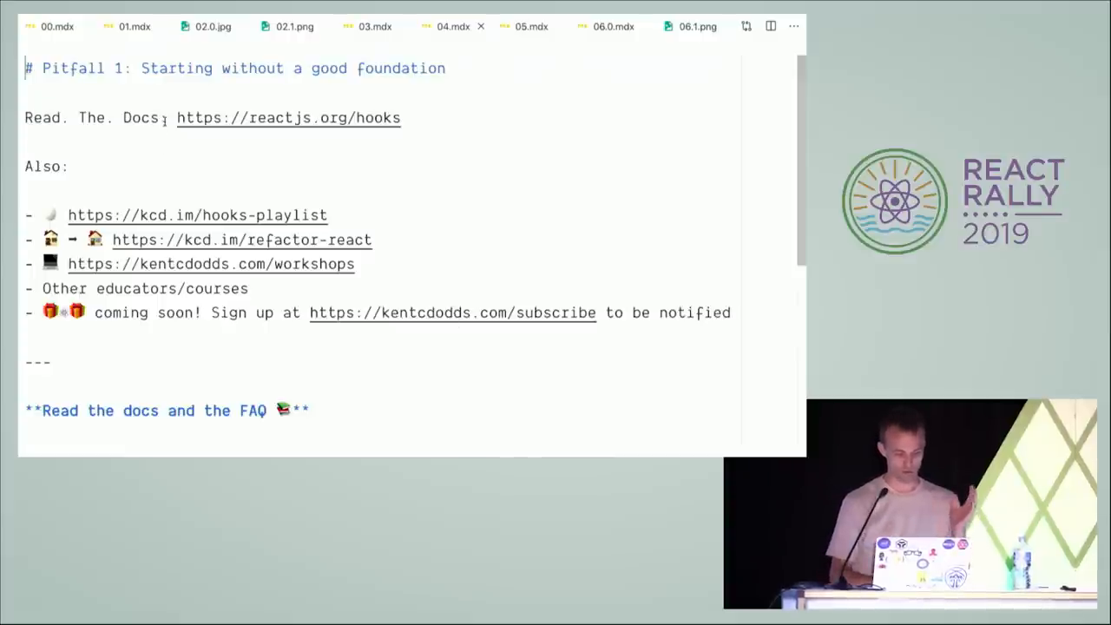
Open the React Hooks docs in Chrome and browse the Hooks FAQ page.
double_click(288, 118)
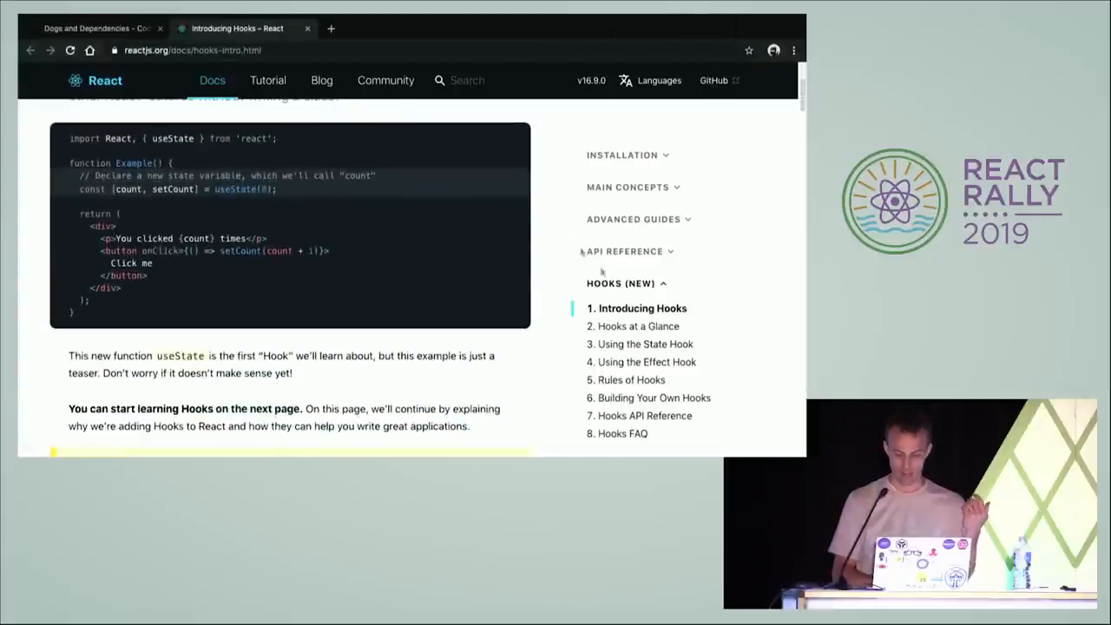
left_click(623, 433)
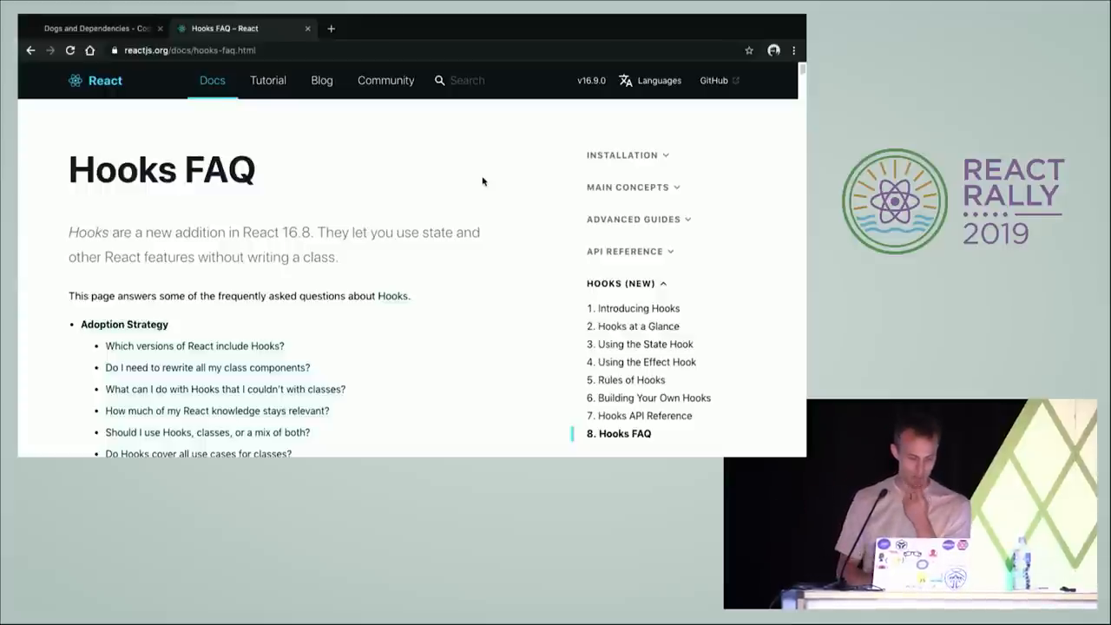
scroll("down", 3)
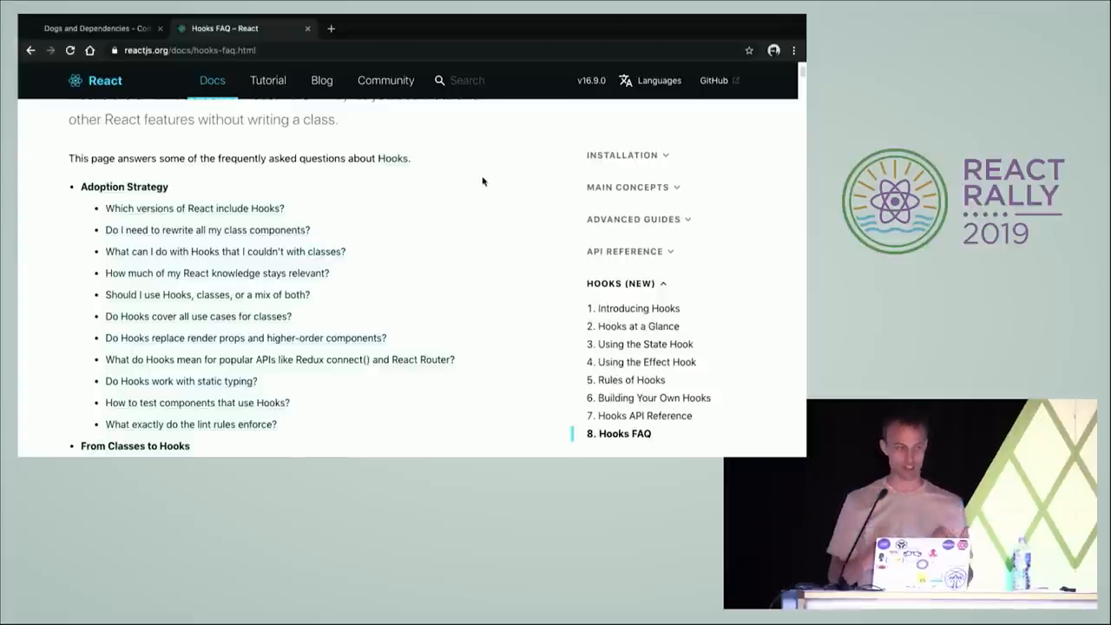
scroll("up", 3)
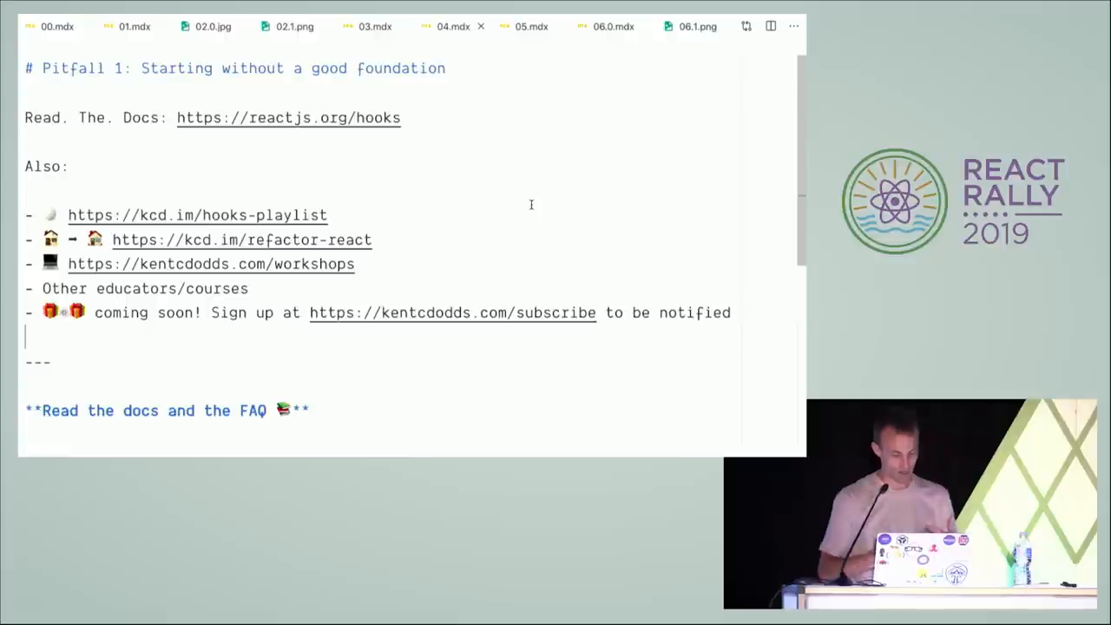
mouse_move(484, 225)
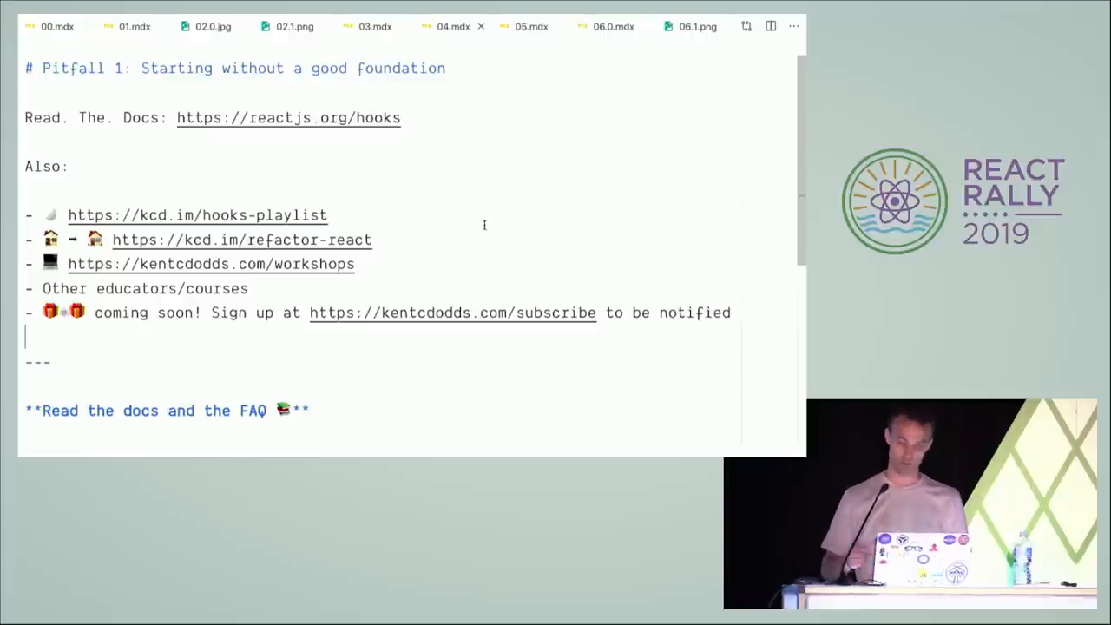
Open the eslint-plugin-react-hooks npm package page in a new Chrome tab.
left_click(530, 26)
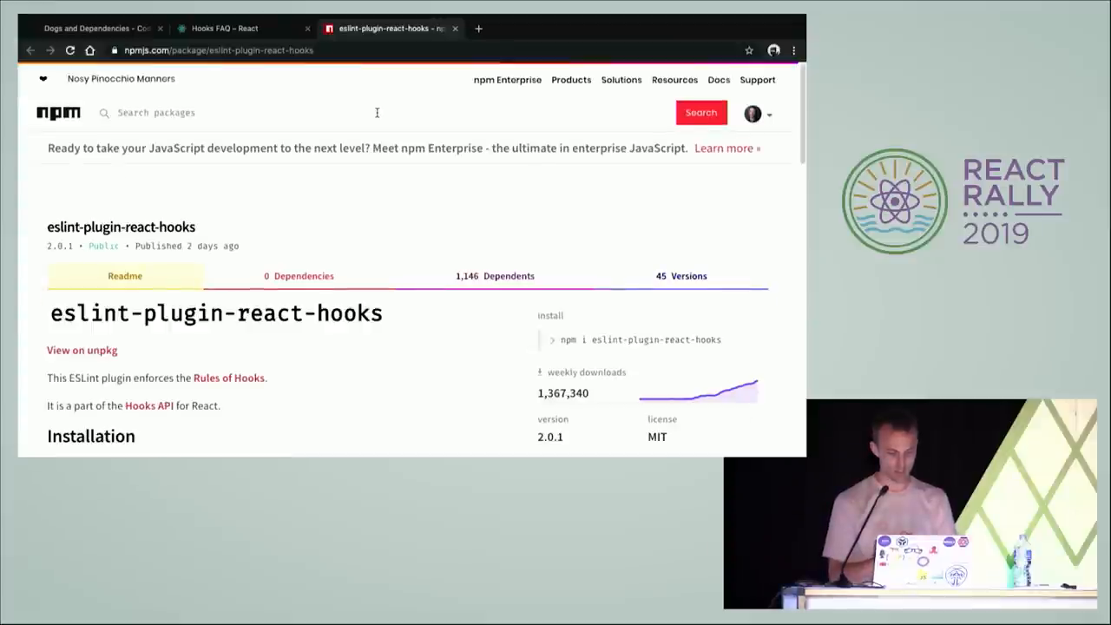
Scroll to the rules config: rules-of-hooks as error, exhaustive-deps as warn.
scroll("down", 3)
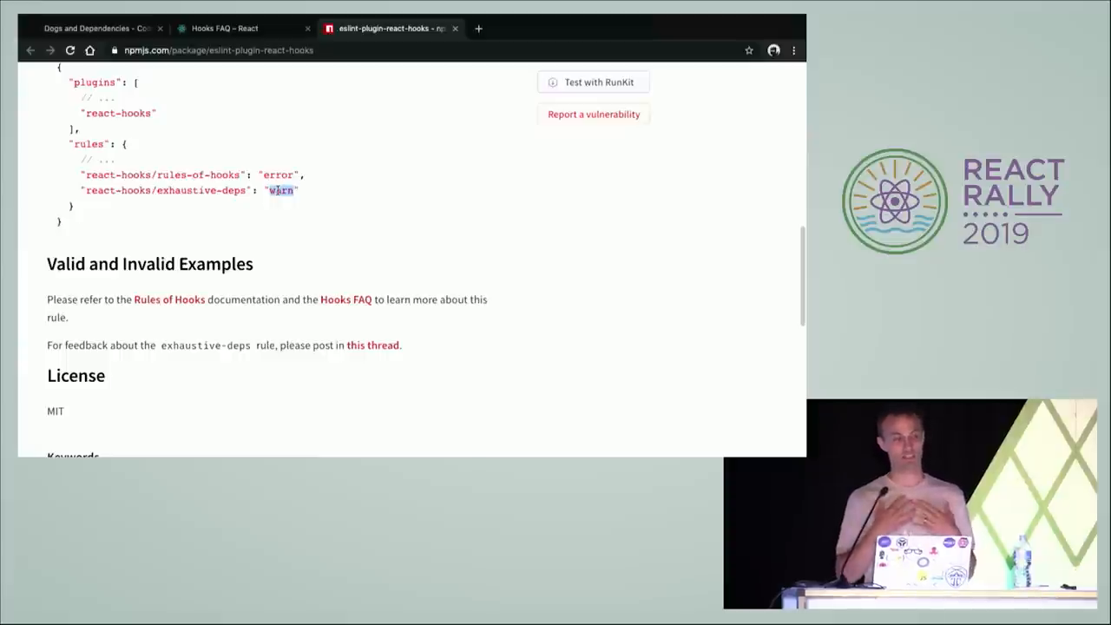
mouse_move(298, 212)
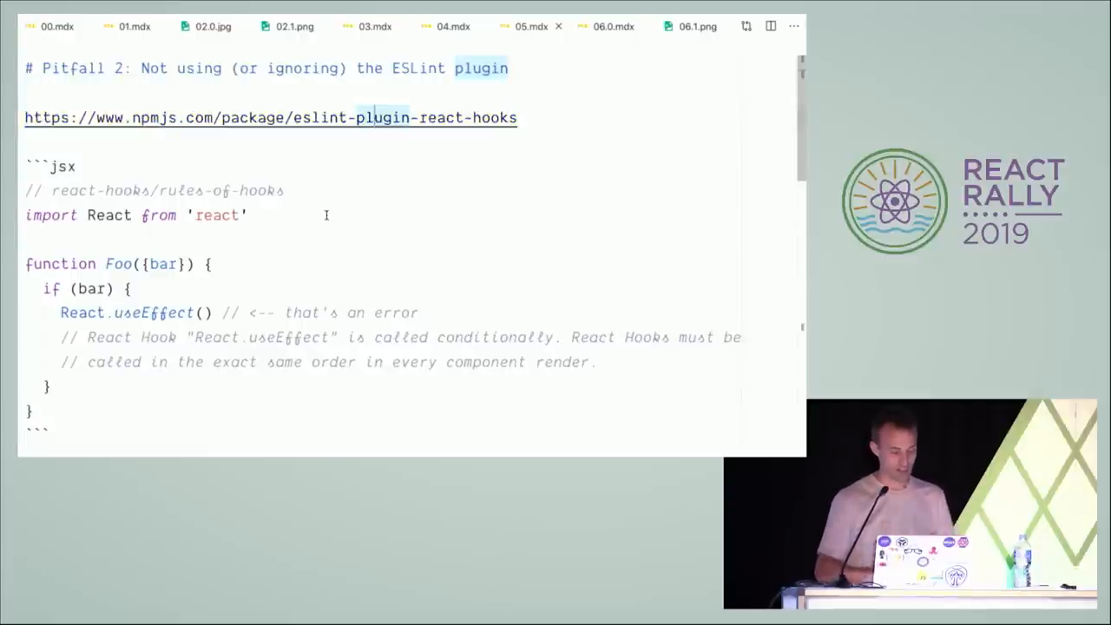
Scroll 05.mdx past the rules-of-hooks code block to the exhaustive-deps example.
scroll("down", 3)
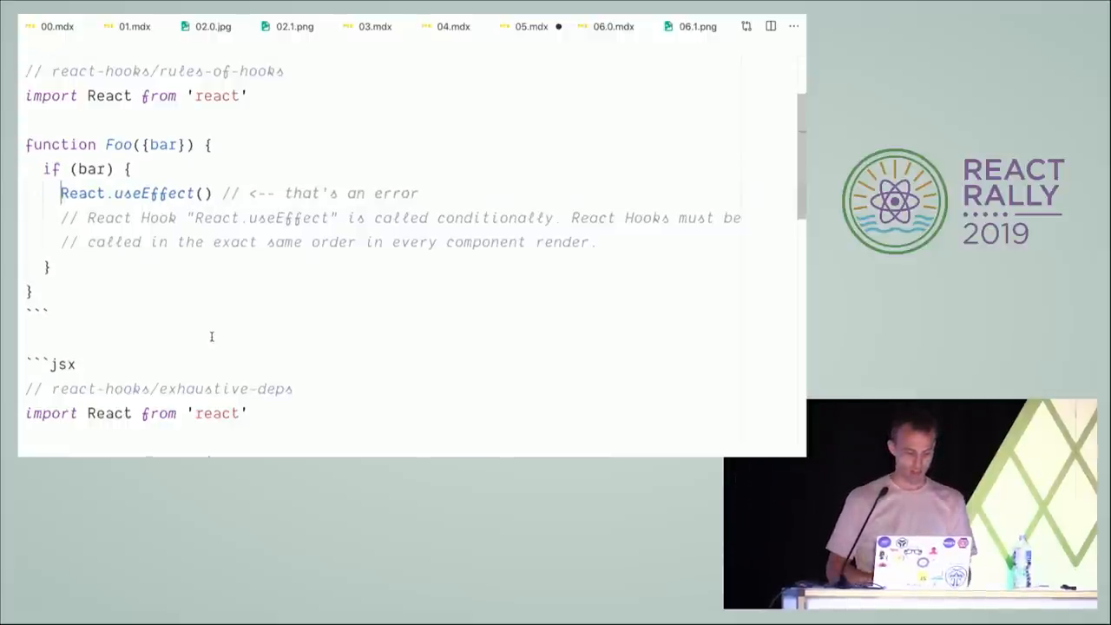
scroll("down", 3)
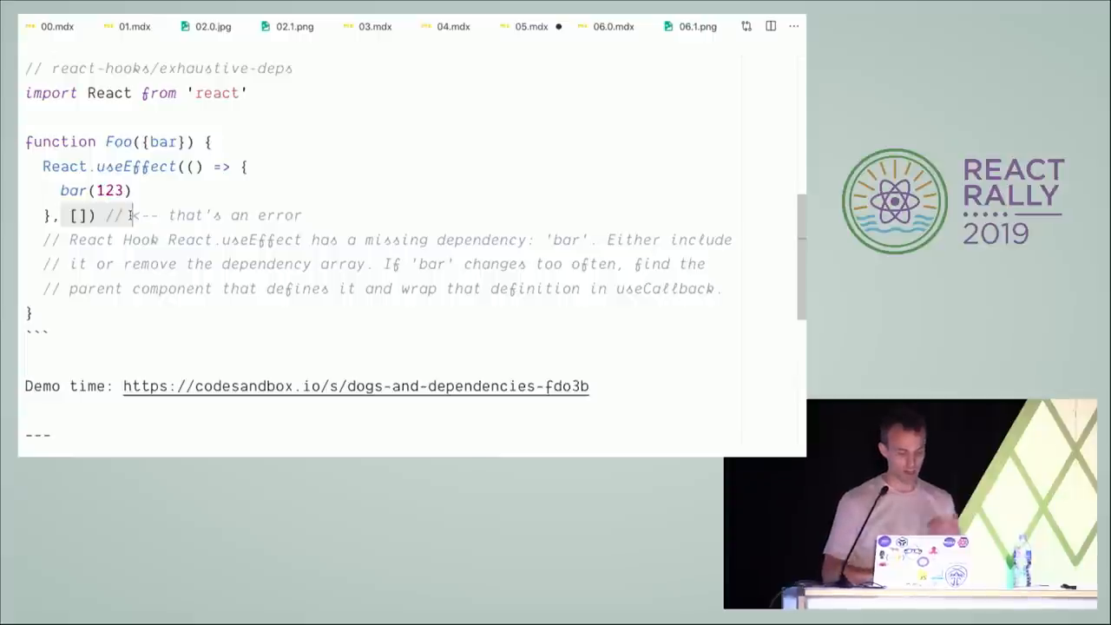
Highlight the example's empty dependency array, then switch to the Dogs and Dependencies sandbox.
double_click(74, 190)
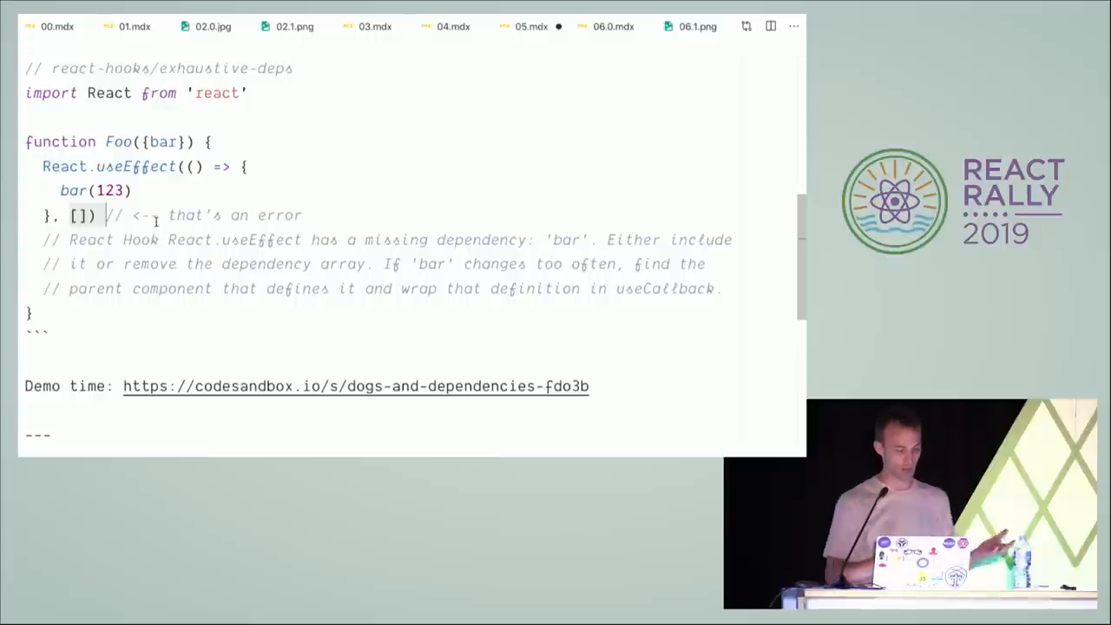
mouse_move(220, 173)
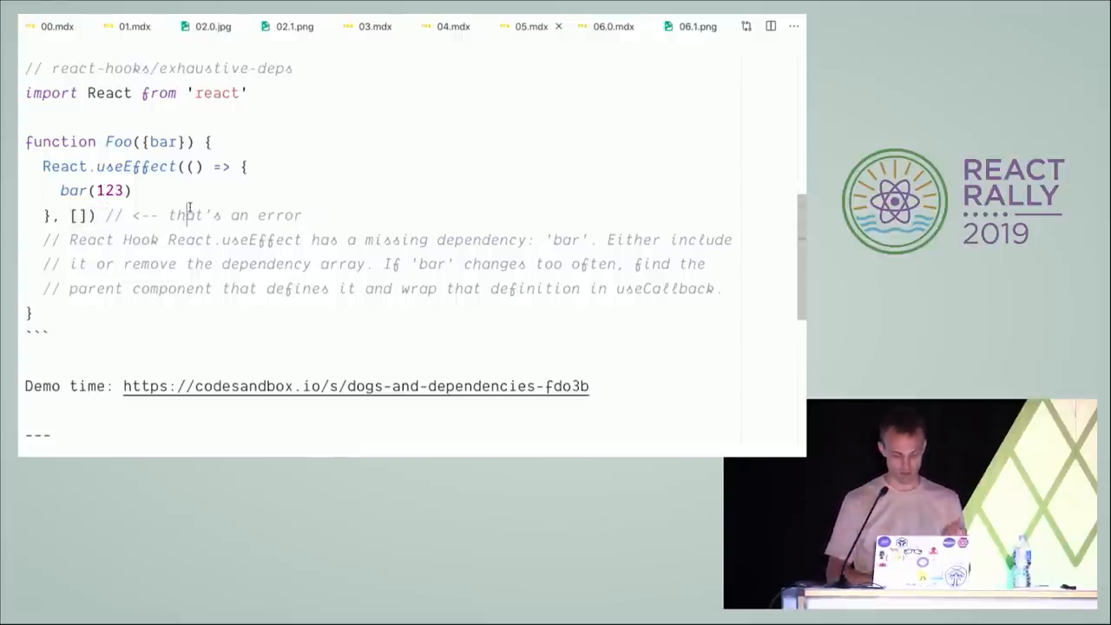
scroll("down", 3)
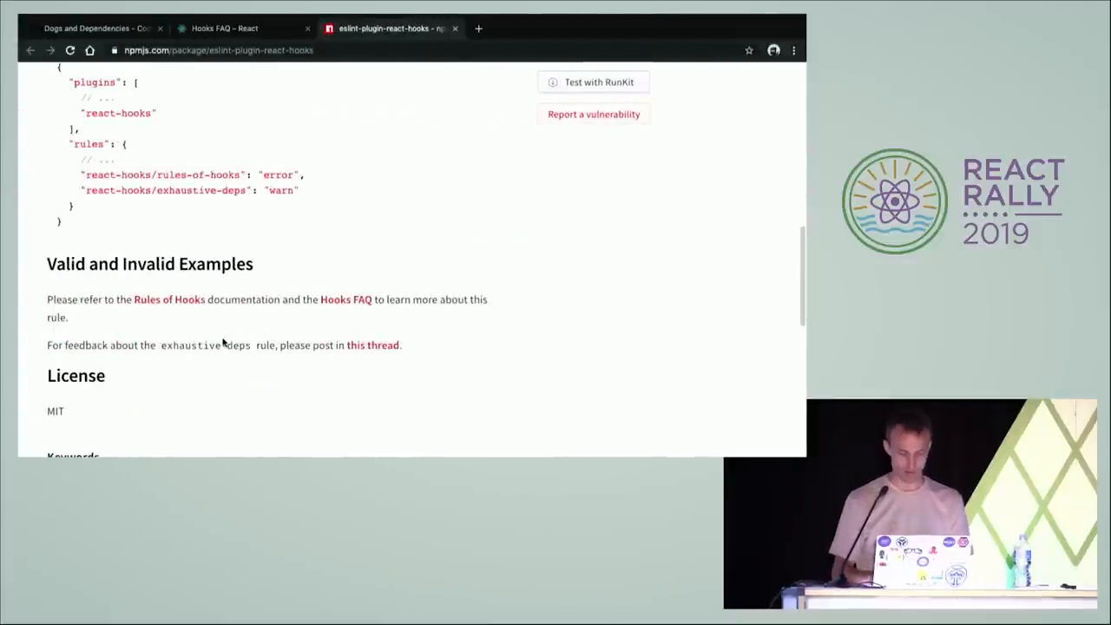
left_click(96, 28)
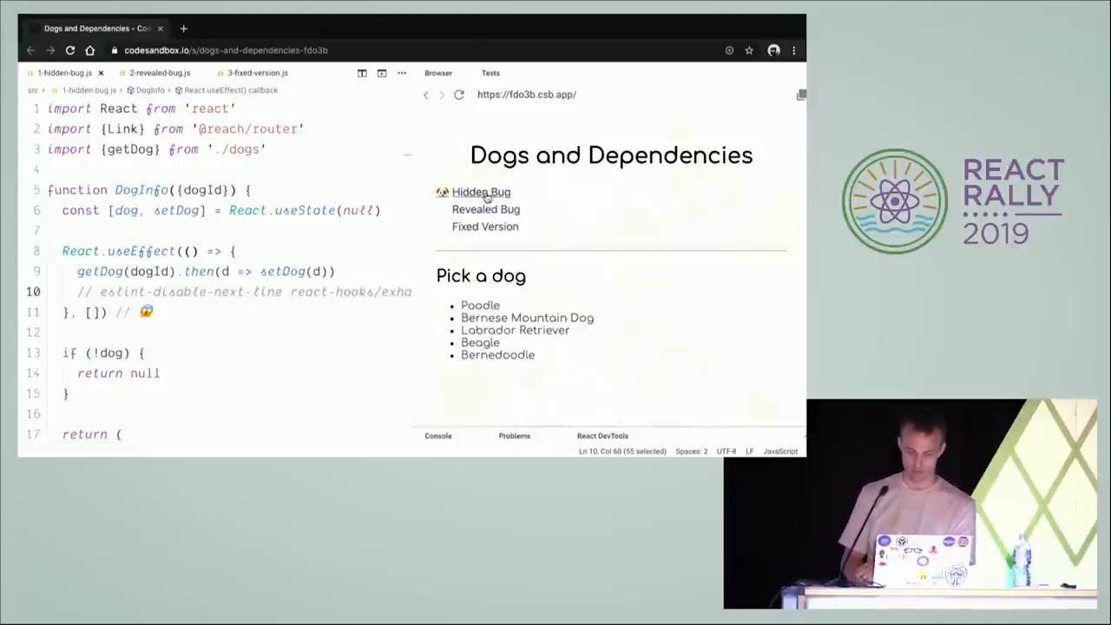
left_click(481, 192)
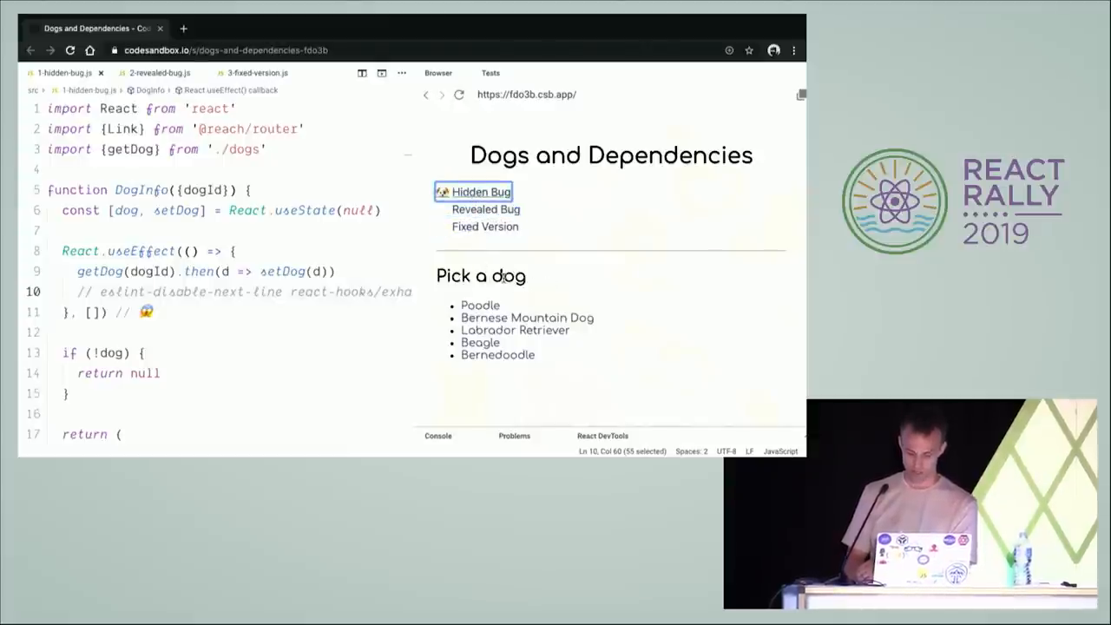
left_click(480, 305)
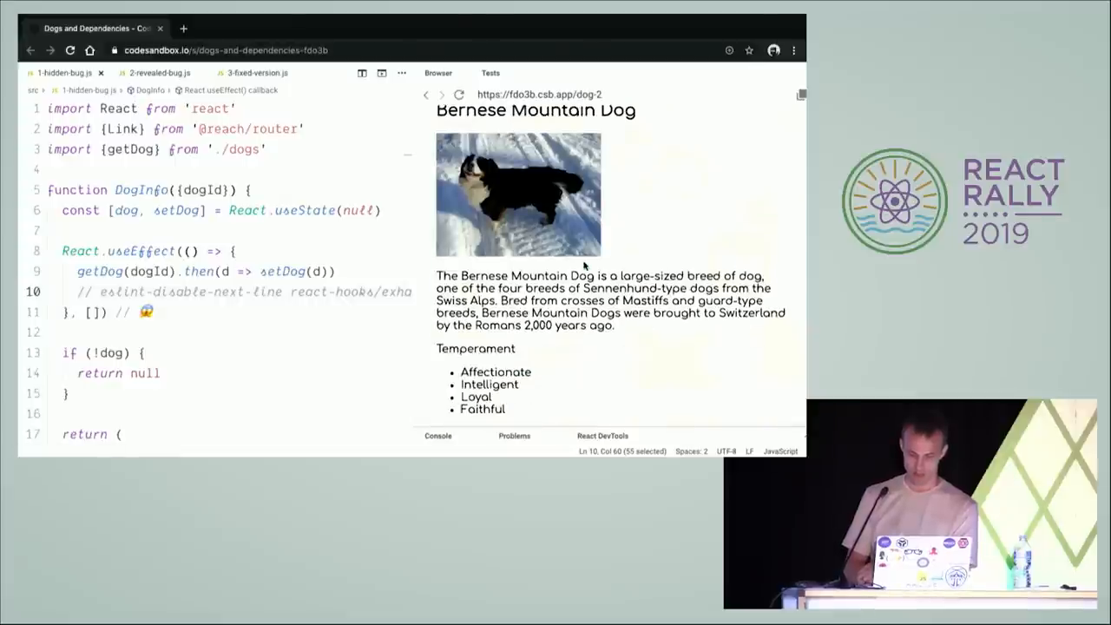
left_click(425, 94)
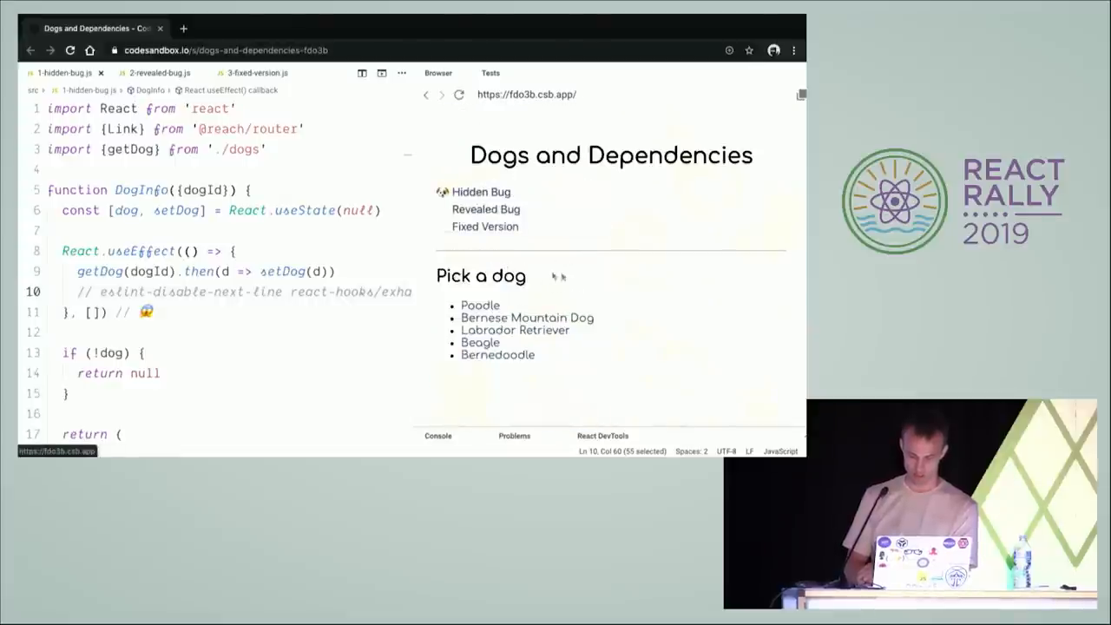
left_click(498, 354)
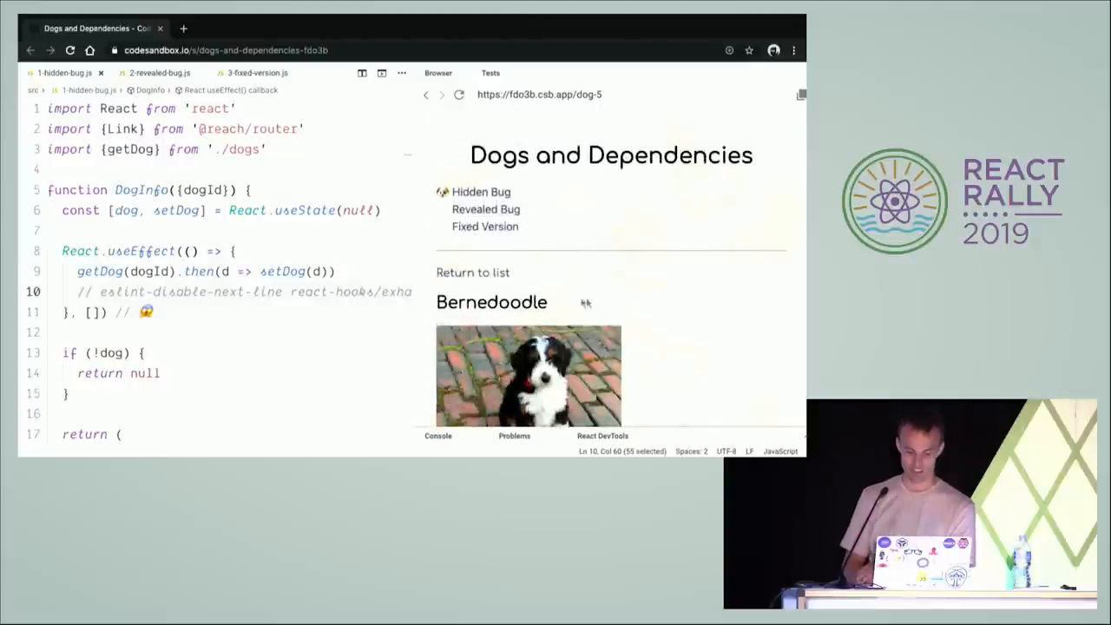
mouse_move(472, 272)
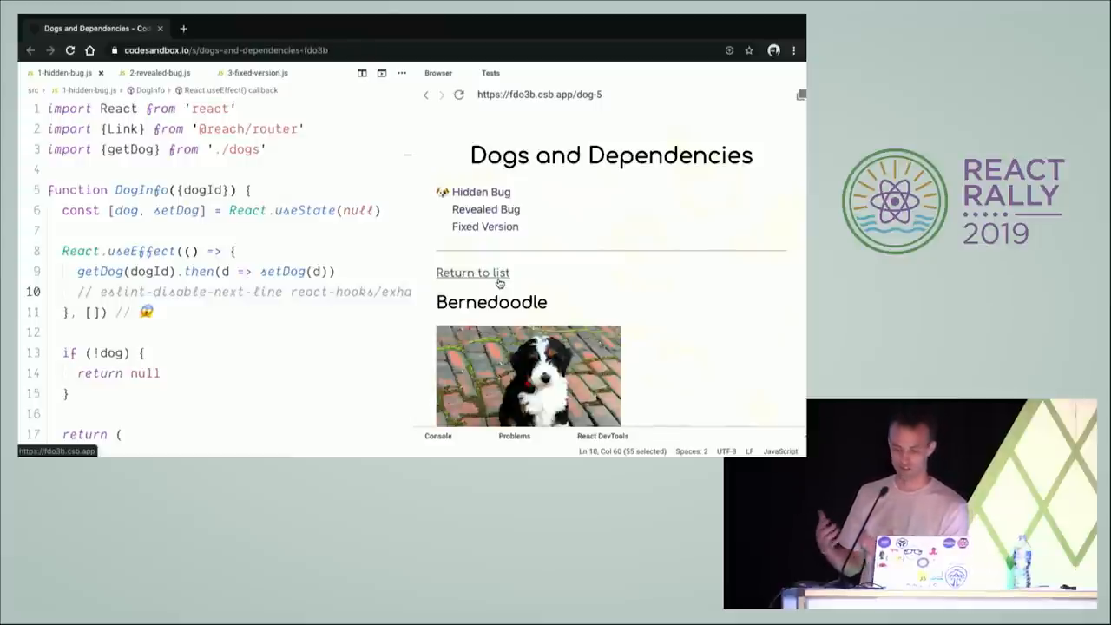
left_click(472, 272)
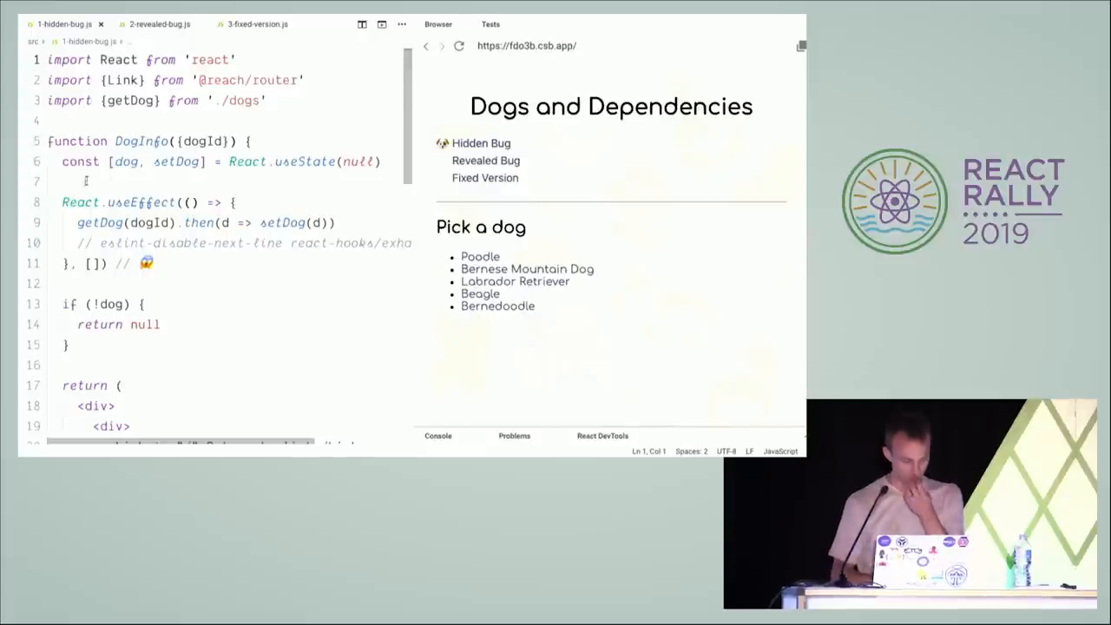
Select DogInfo in 1-hidden-bug.js and open the Bernese Mountain Dog preview page.
left_click(119, 263)
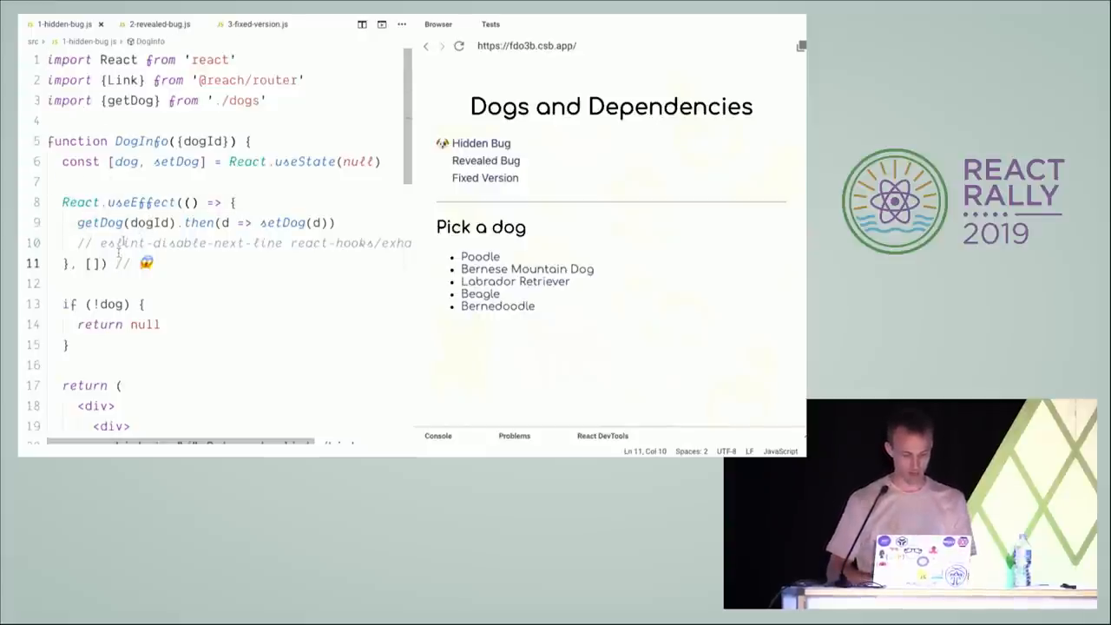
double_click(140, 141)
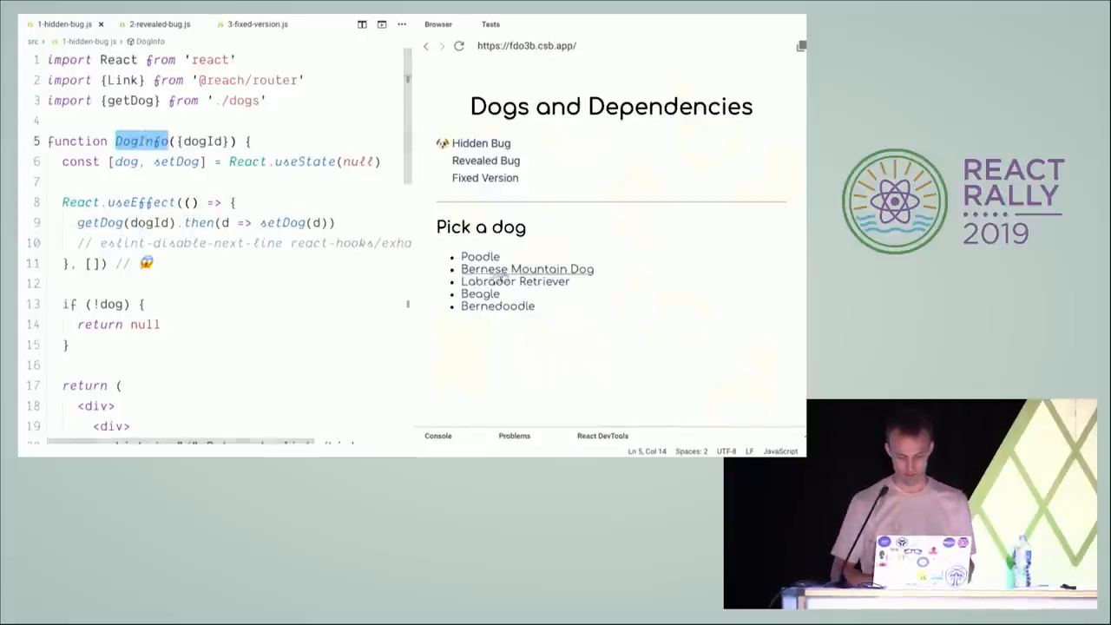
left_click(527, 269)
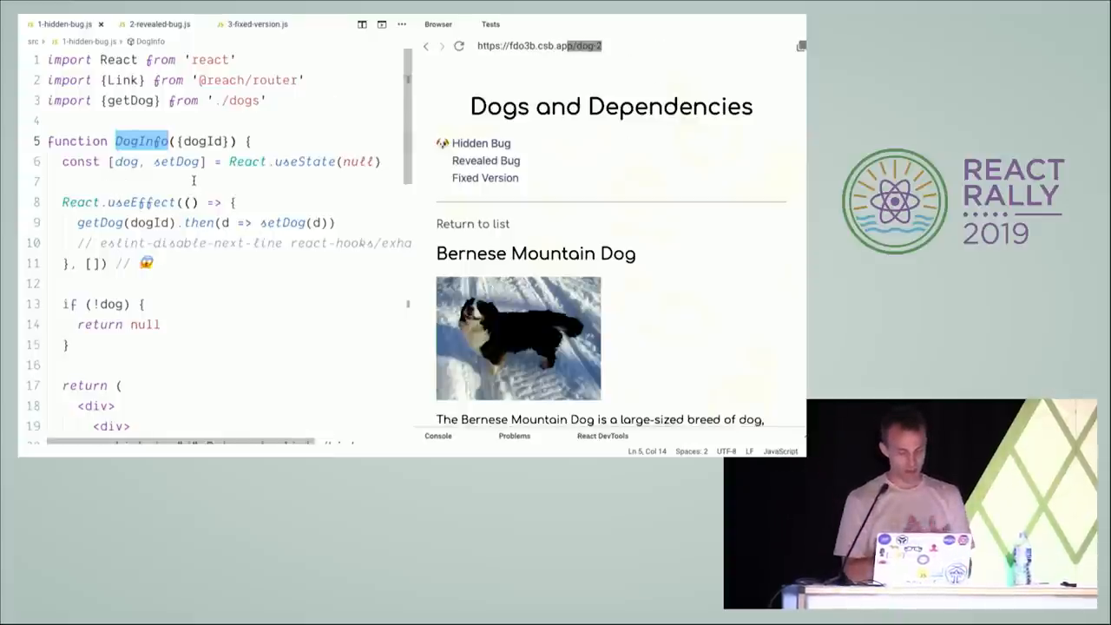
double_click(201, 141)
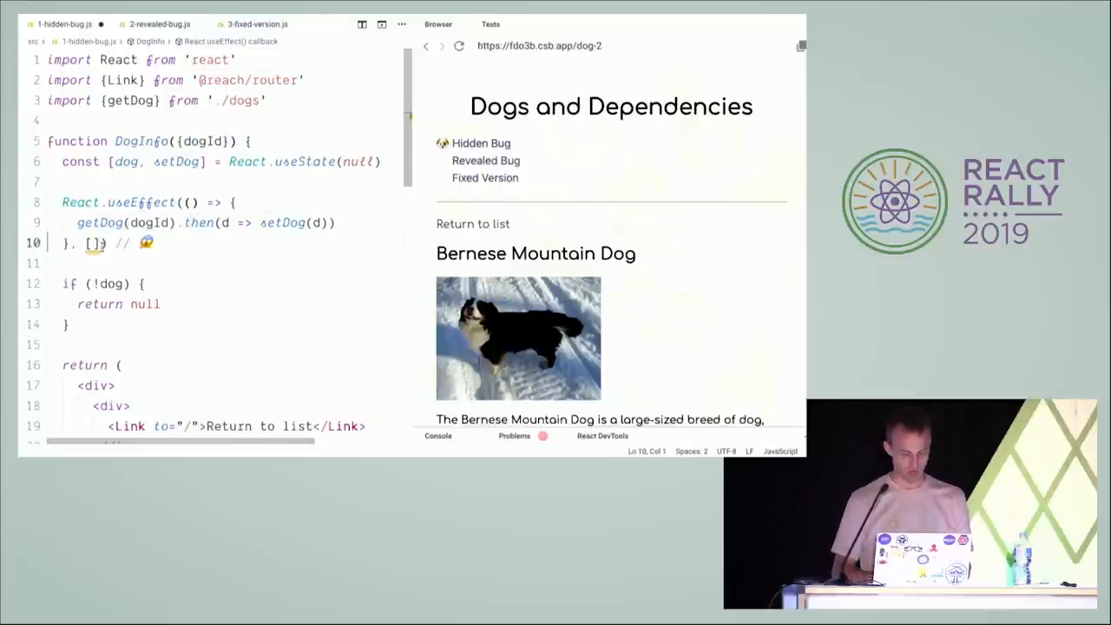
mouse_move(91, 243)
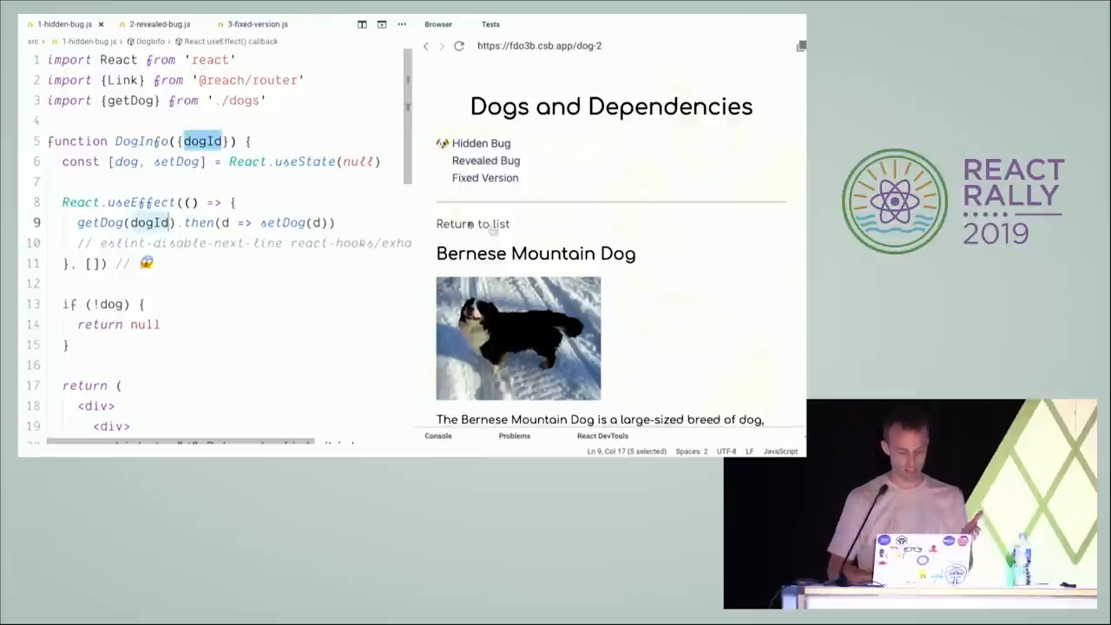
Return to the dog list in the preview and open the Labrador Retriever page.
left_click(472, 223)
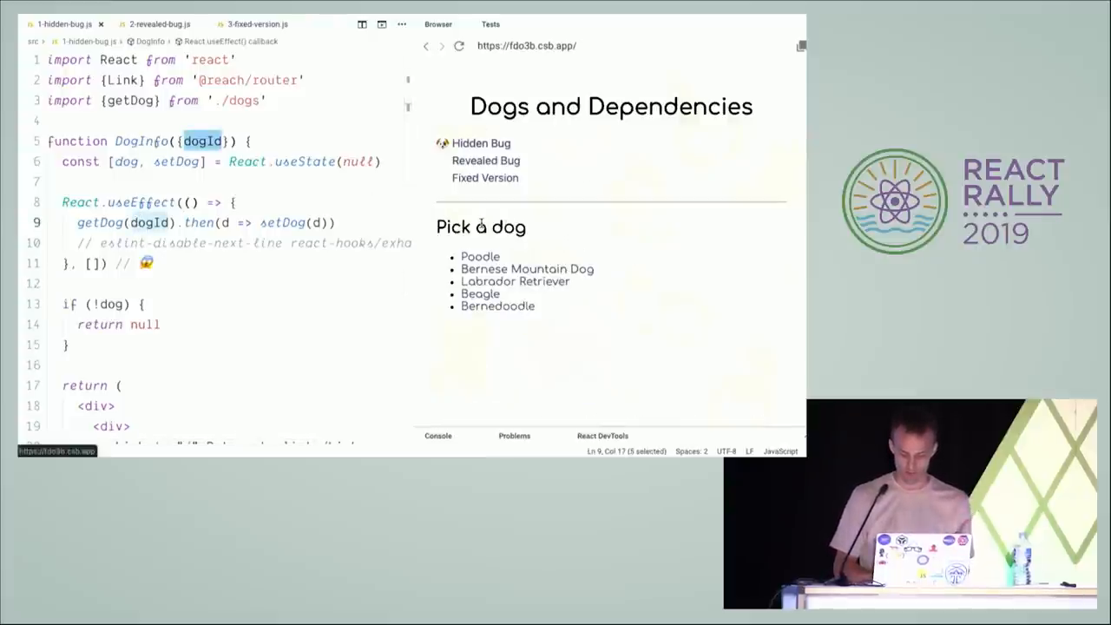
left_click(515, 281)
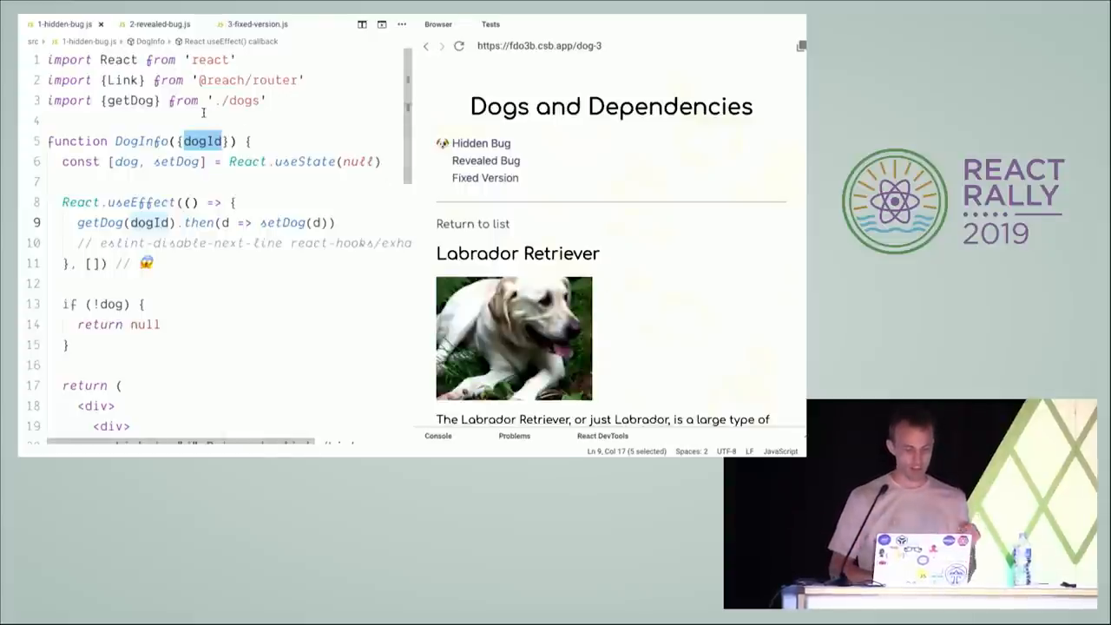
In 2-revealed-bug.js, open Bernedoodle and follow Poodle; the URL becomes dog-1 but Bernedoodle stays.
left_click(154, 23)
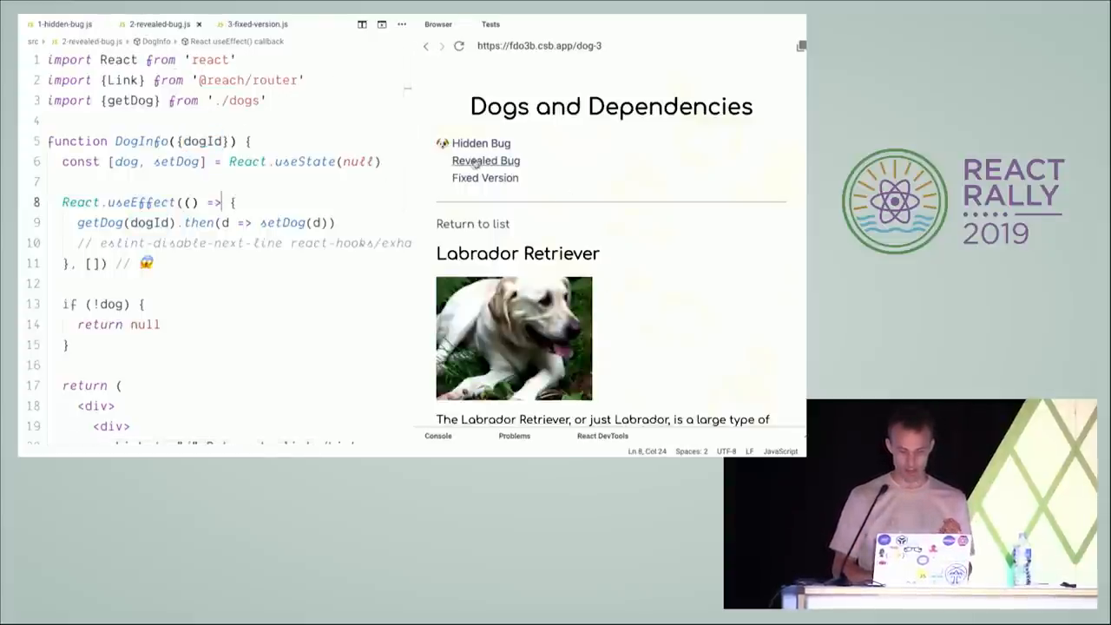
left_click(485, 161)
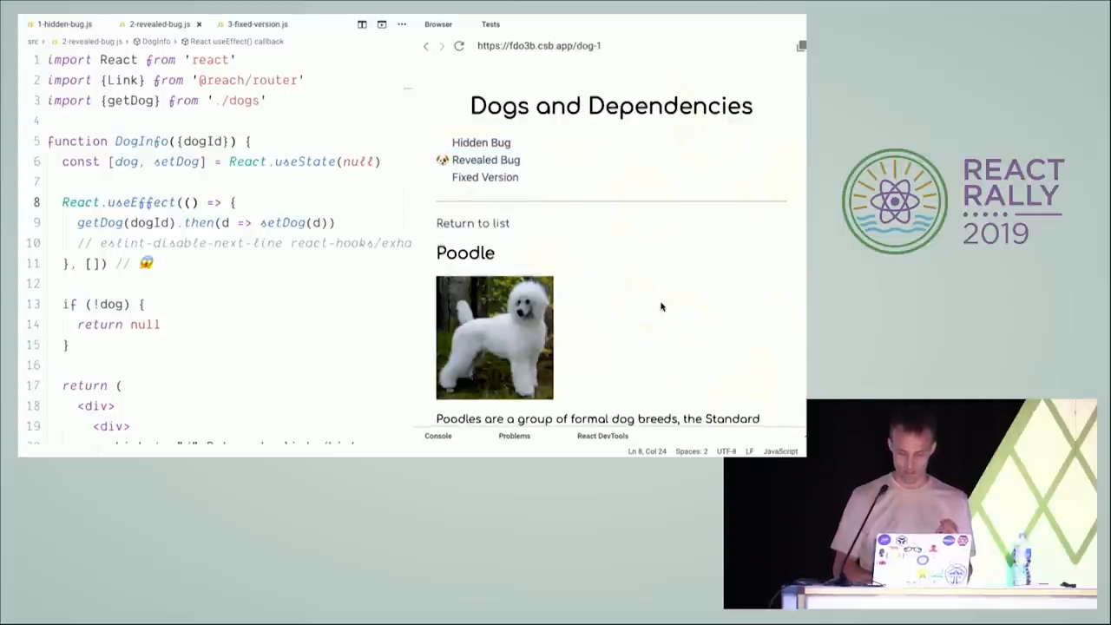
scroll("down", 3)
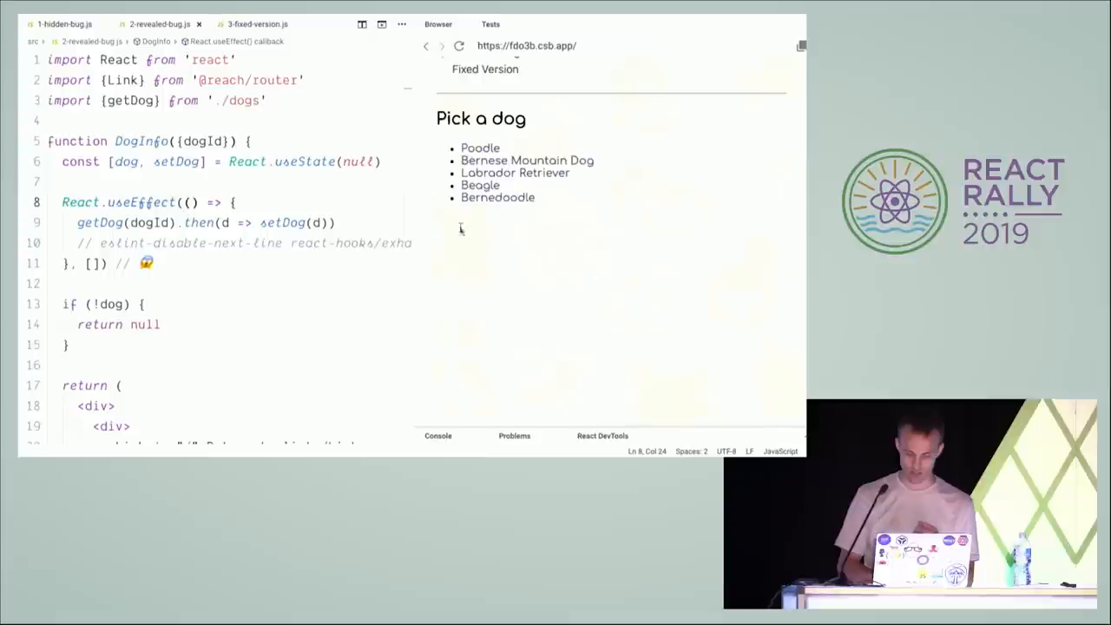
left_click(497, 197)
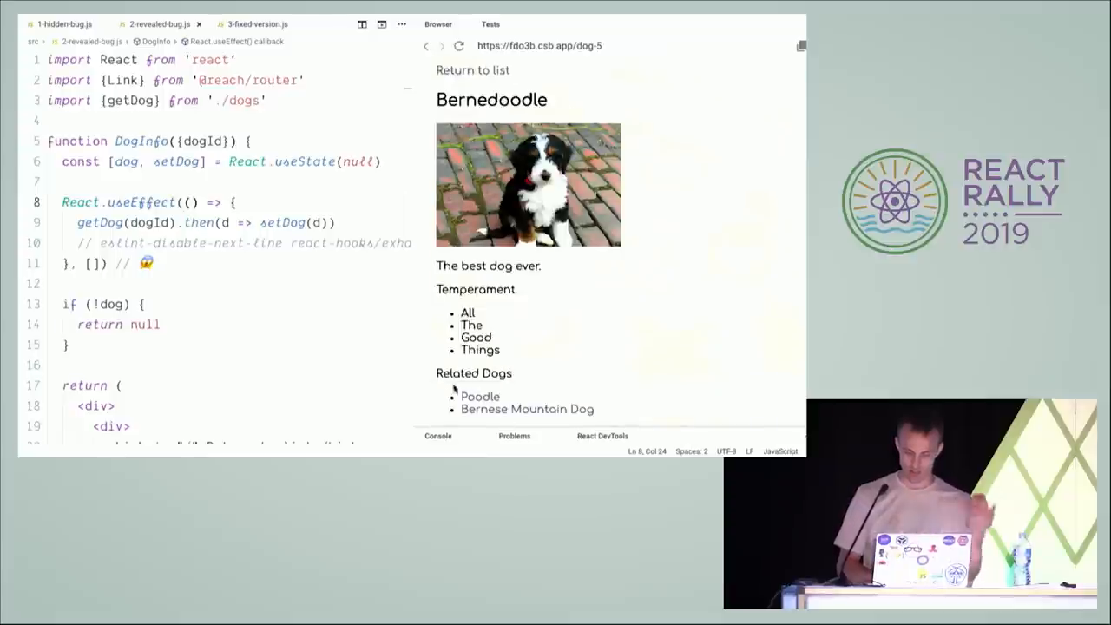
mouse_move(688, 372)
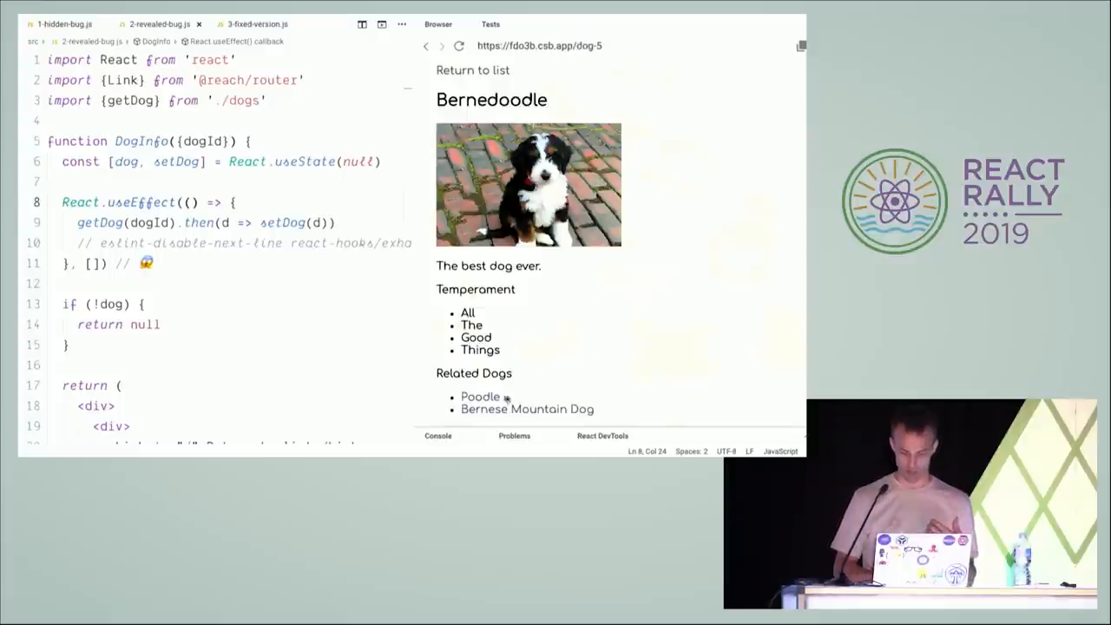
left_click(480, 396)
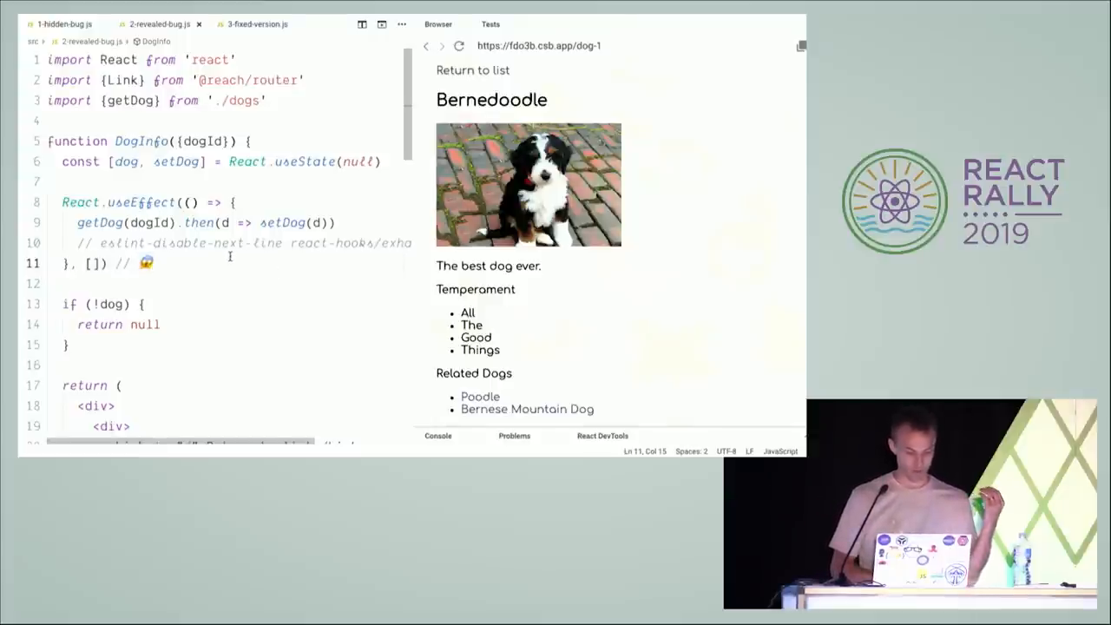
In 3-fixed-version.js, follow the Bernese Mountain Dog and Bernedoodle related links.
left_click(254, 24)
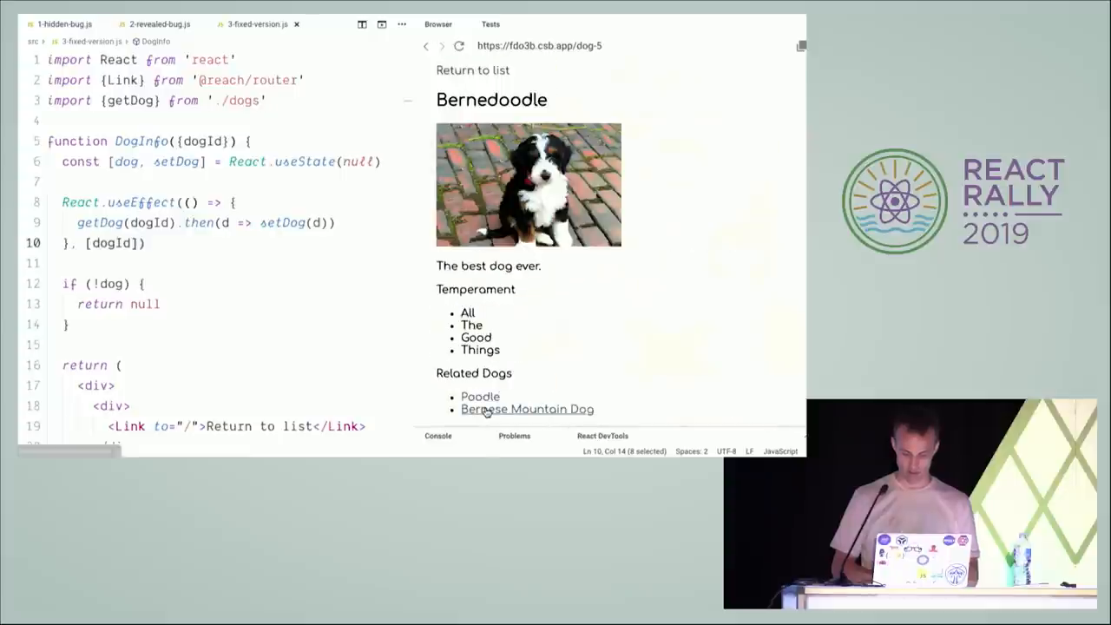
left_click(527, 409)
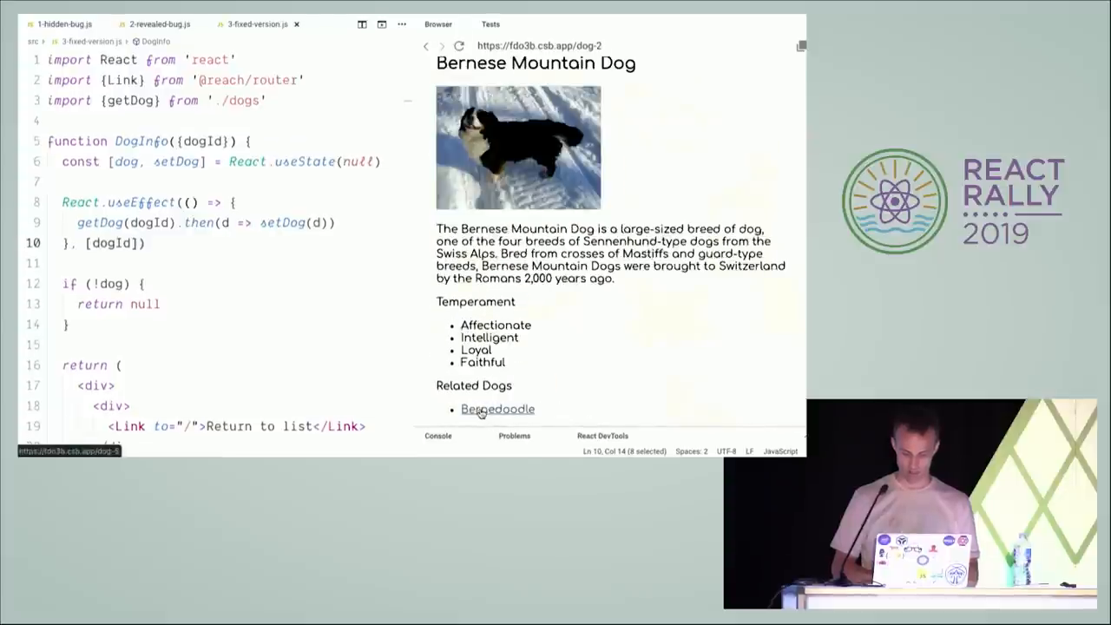
left_click(497, 409)
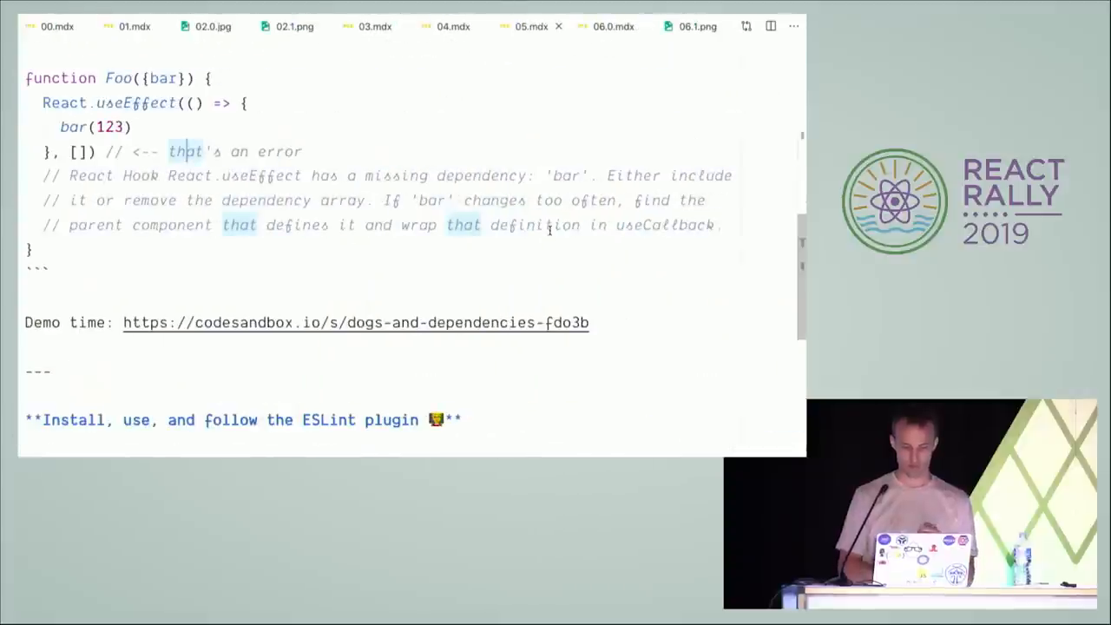
Scroll to the end of 05.mdx and point out the 'follow the ESLint plugin' takeaway.
scroll("down", 3)
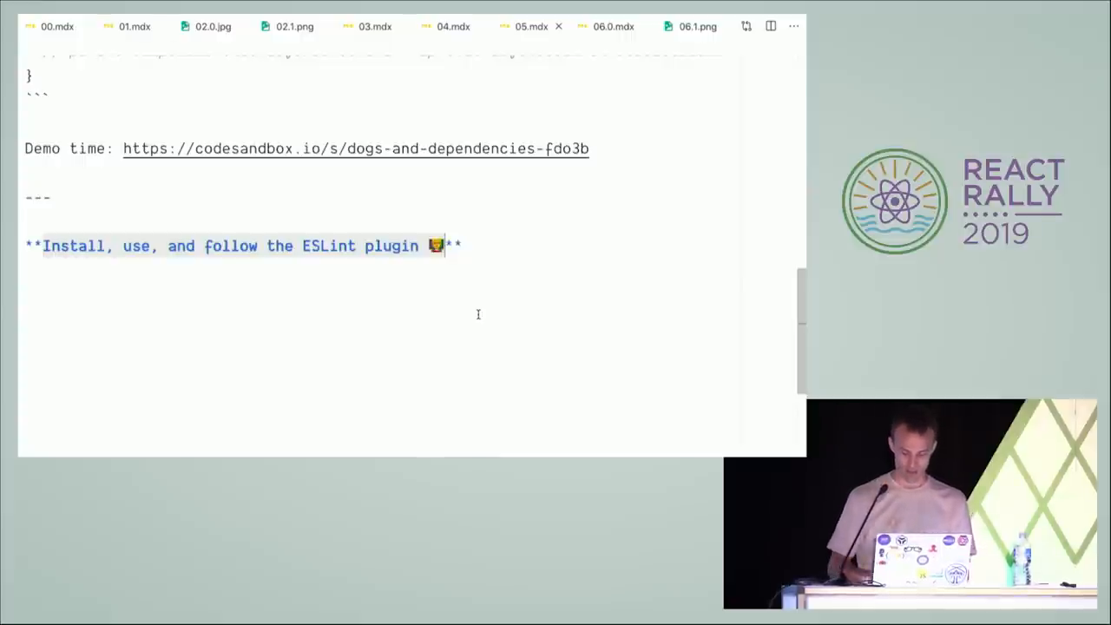
left_click(613, 26)
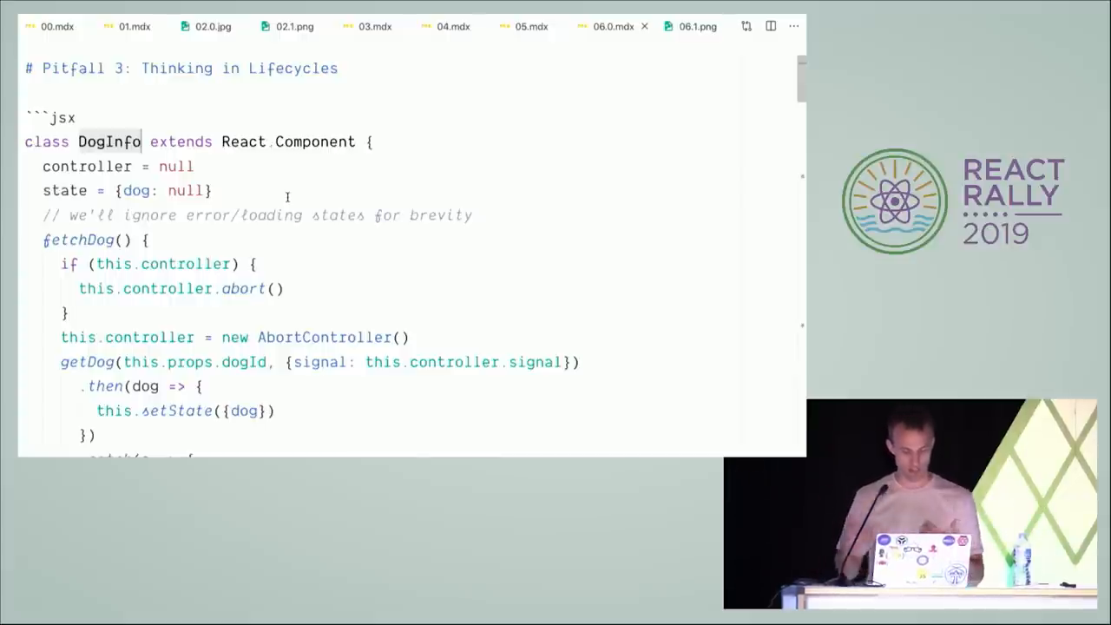
Highlight every use of controller in the DogInfo class component.
double_click(87, 166)
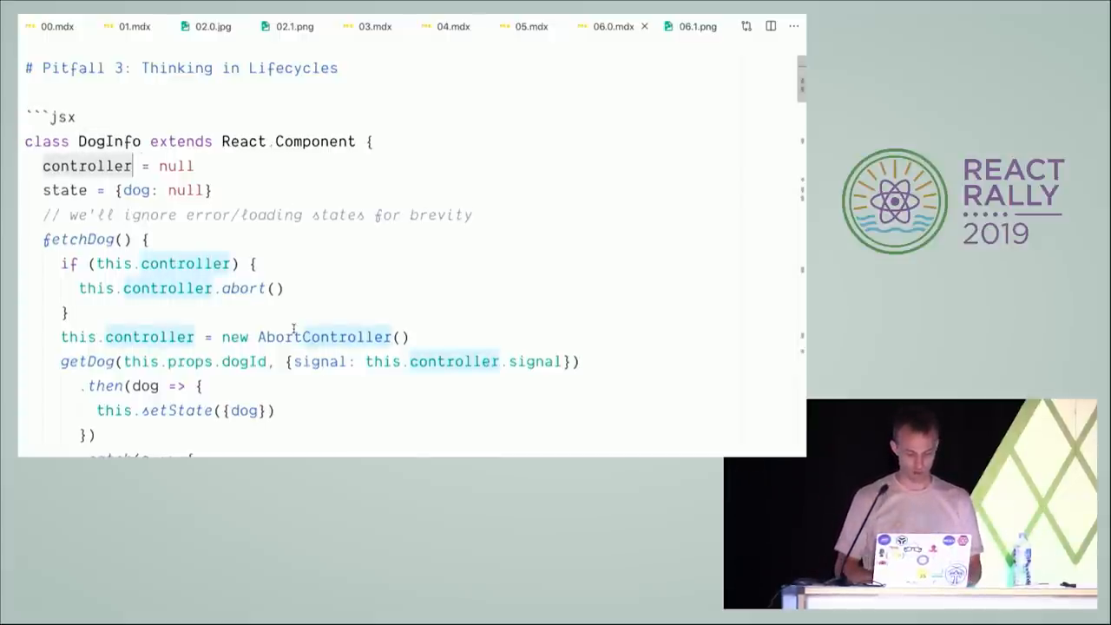
scroll("down", 3)
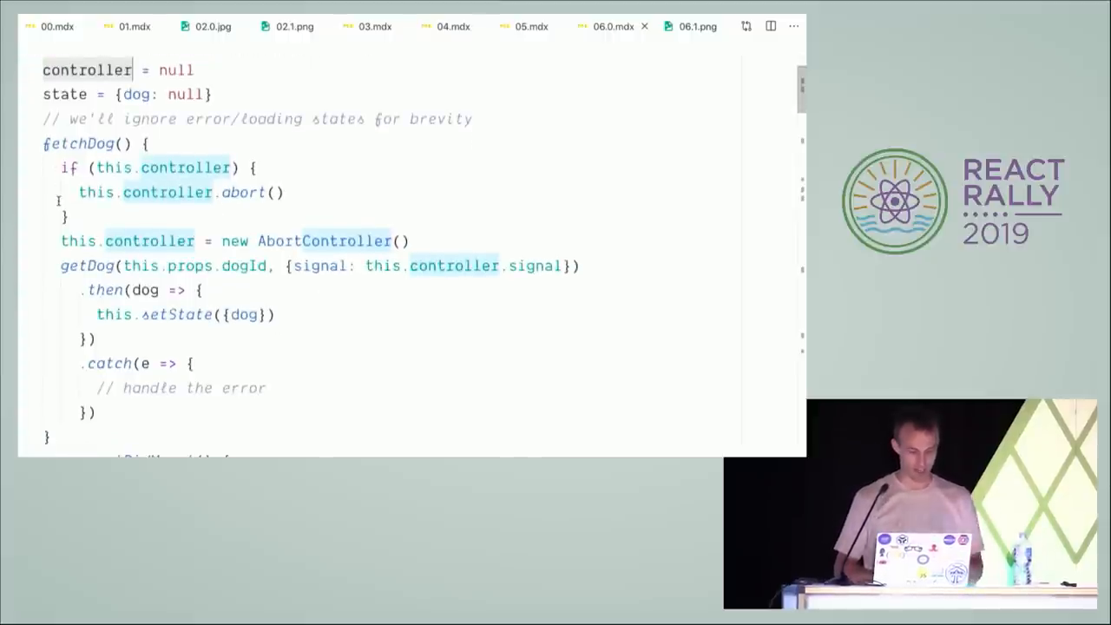
scroll("down", 3)
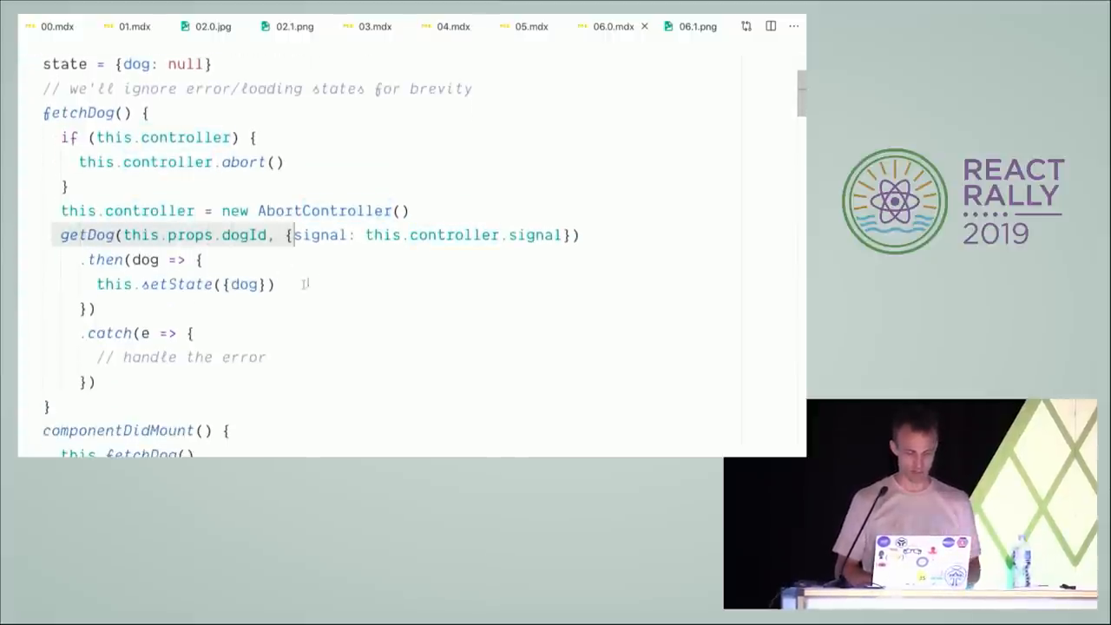
scroll("down", 3)
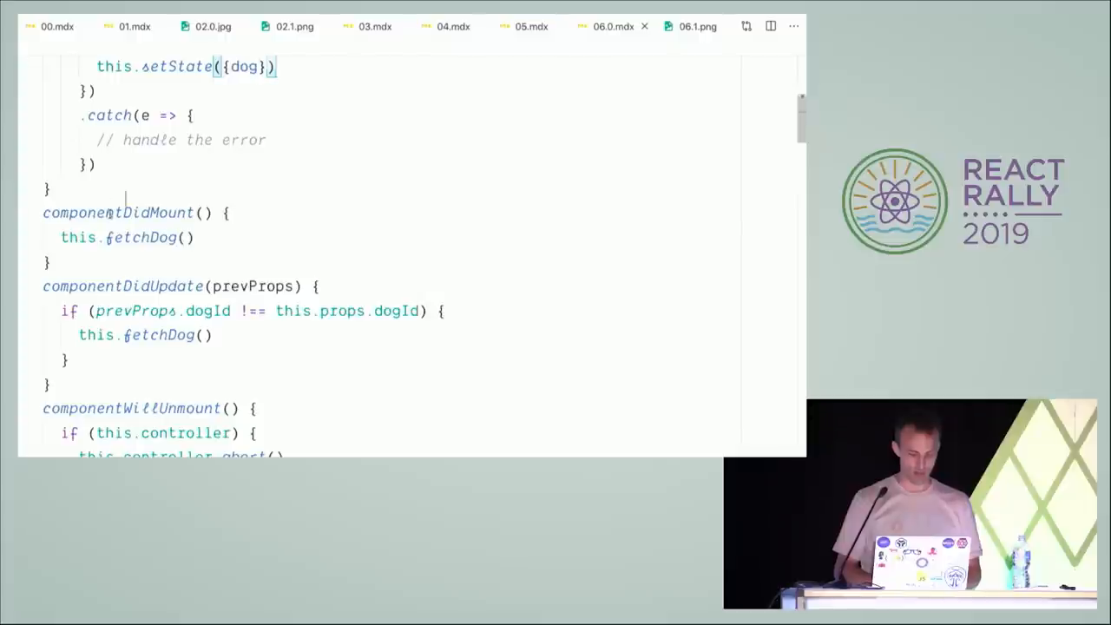
Highlight componentDidMount and scroll down to 'Let's refactor this to hooks!'.
double_click(119, 212)
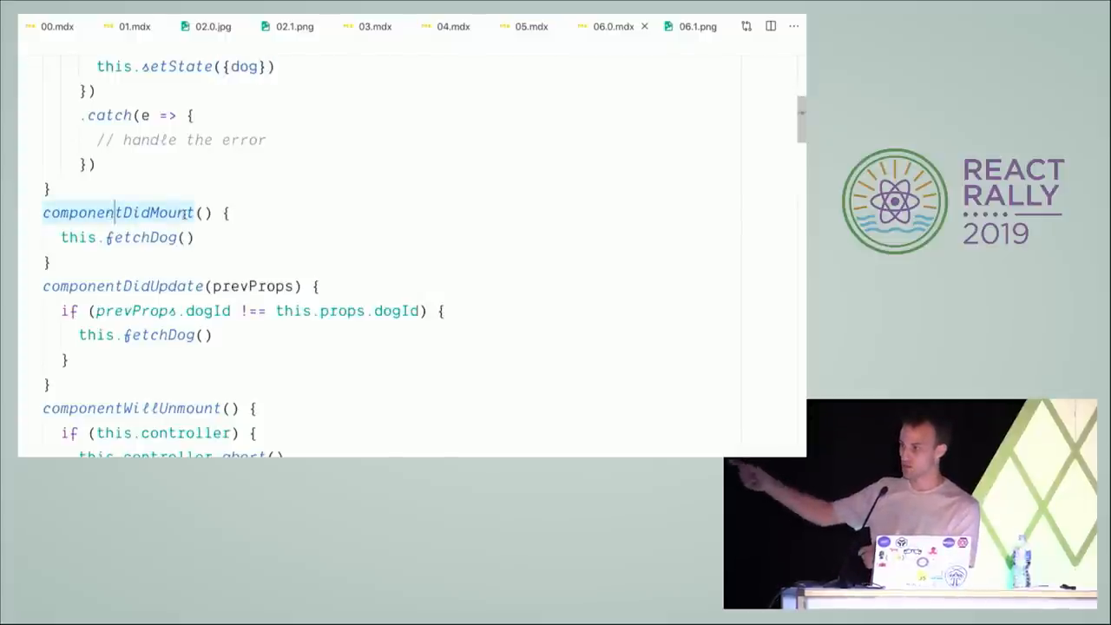
scroll("down", 3)
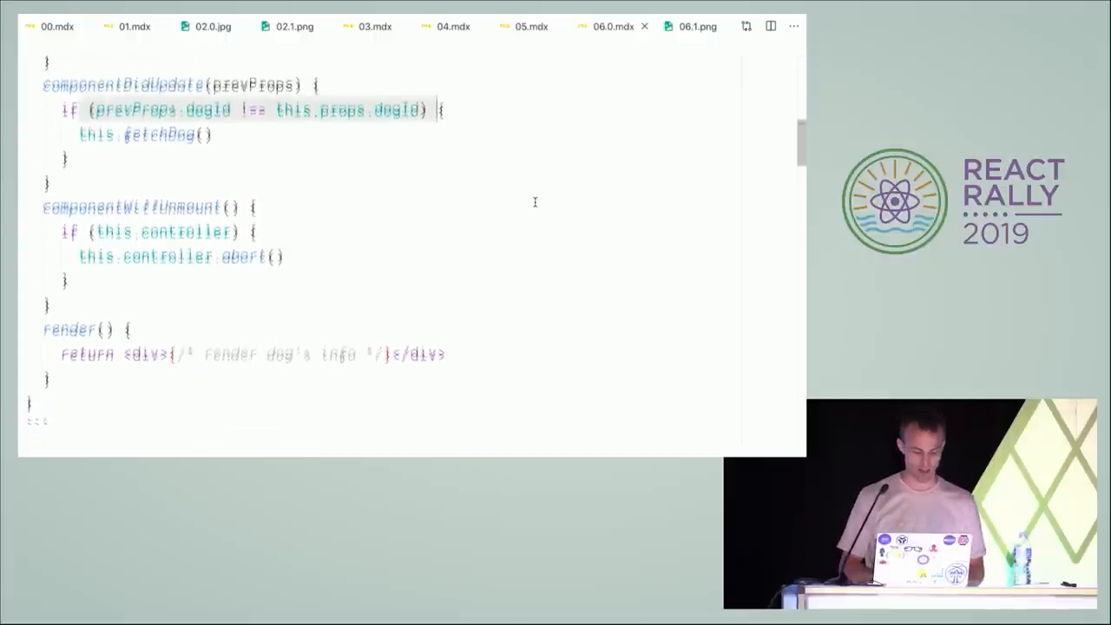
scroll("down", 3)
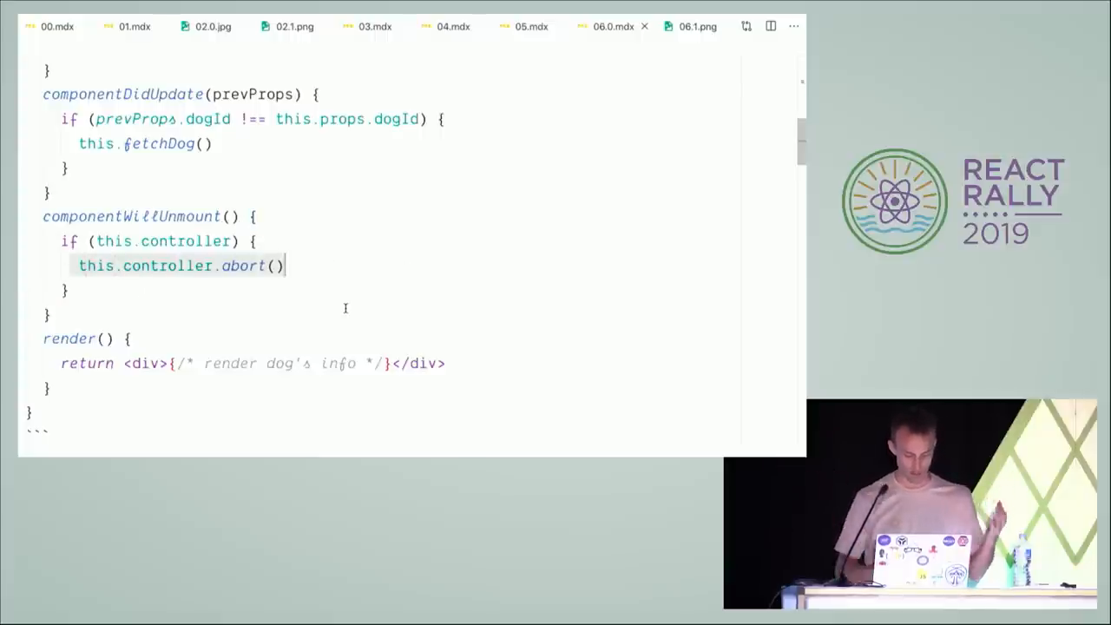
scroll("down", 3)
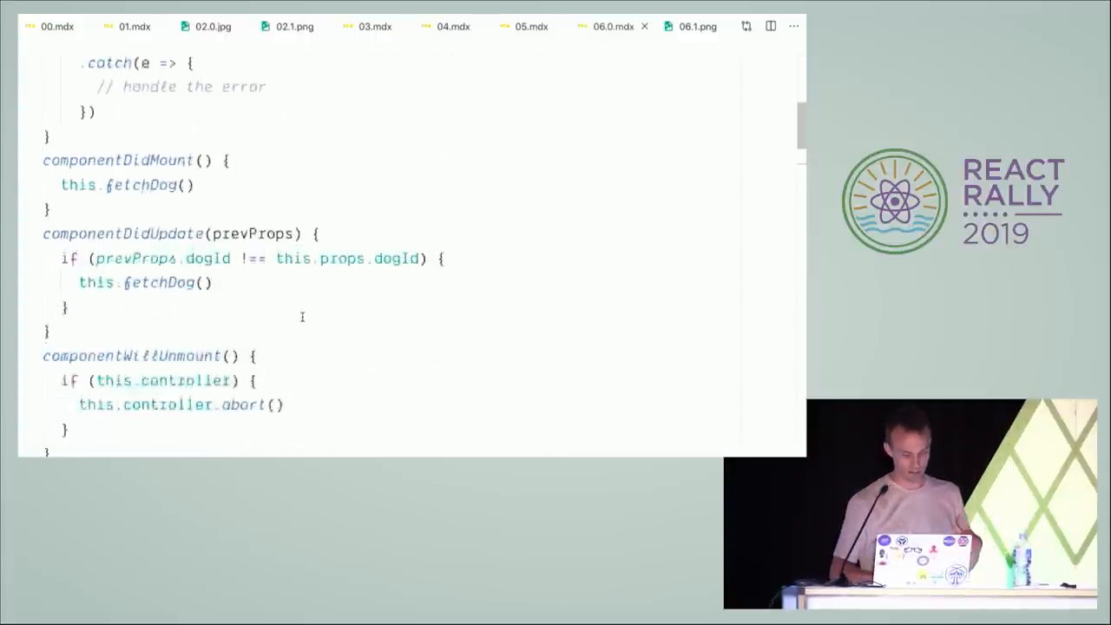
scroll("down", 3)
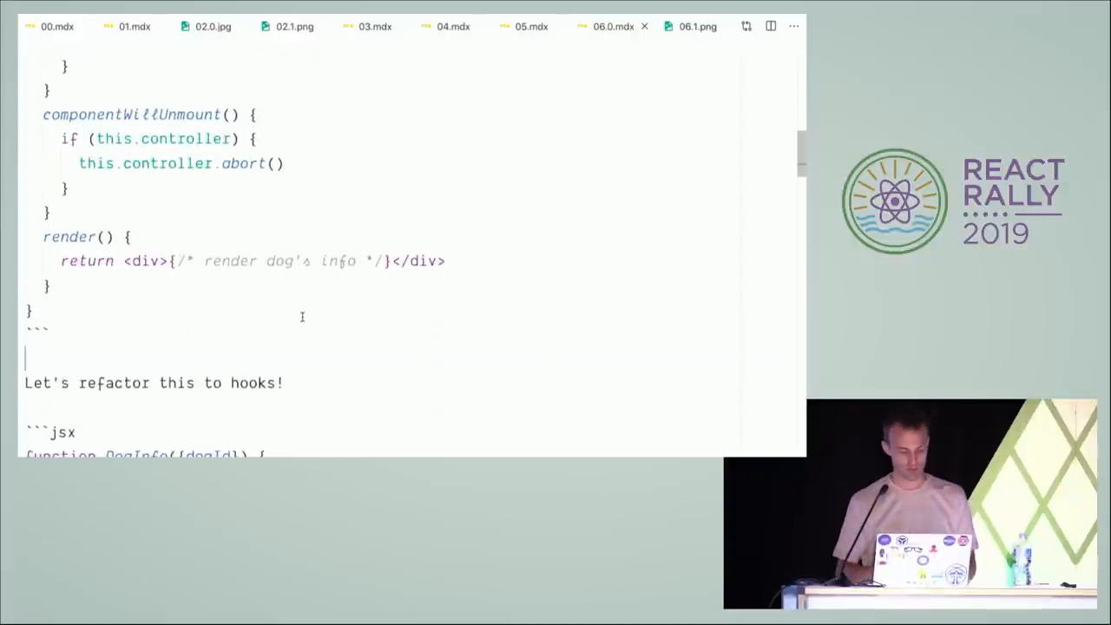
Highlight controller and controllerRef, then reach the hooks DogInfo's didMount useEffect.
scroll("down", 3)
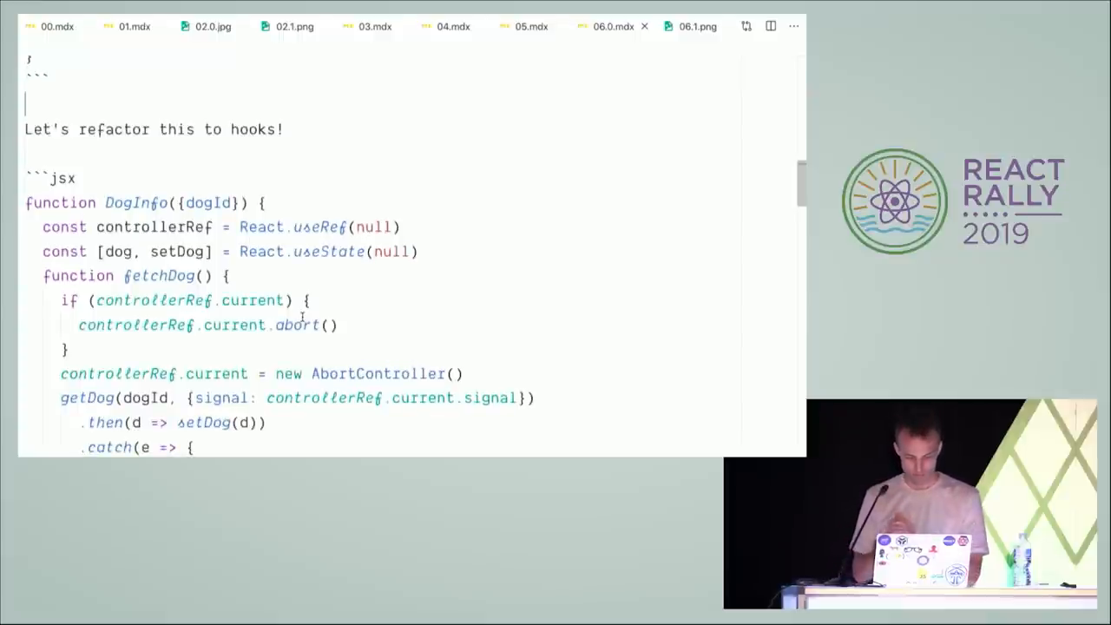
double_click(154, 226)
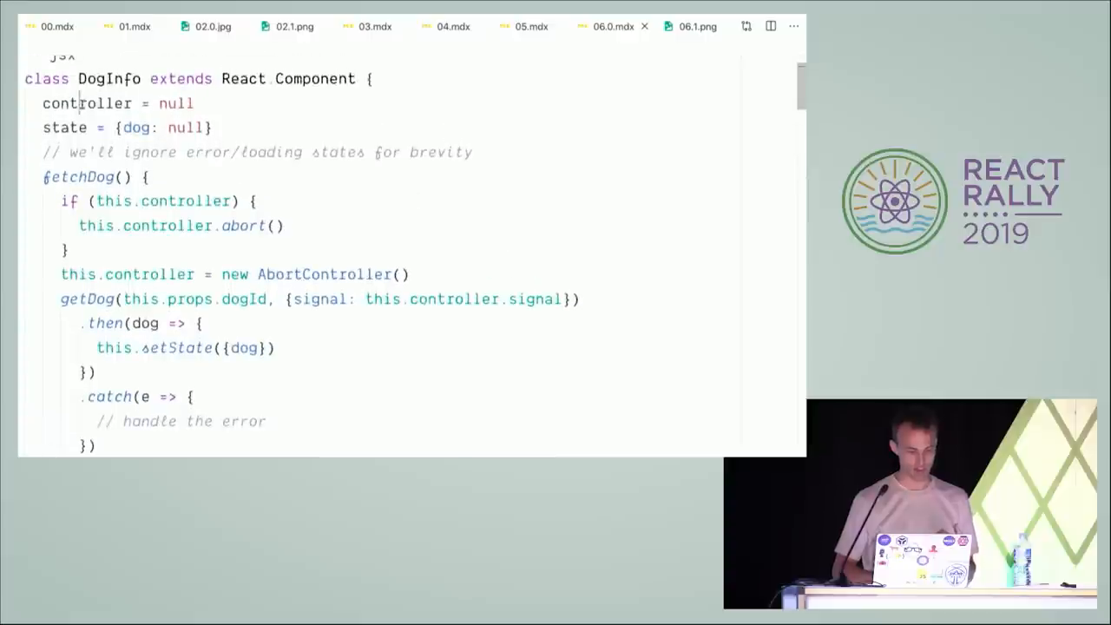
double_click(87, 104)
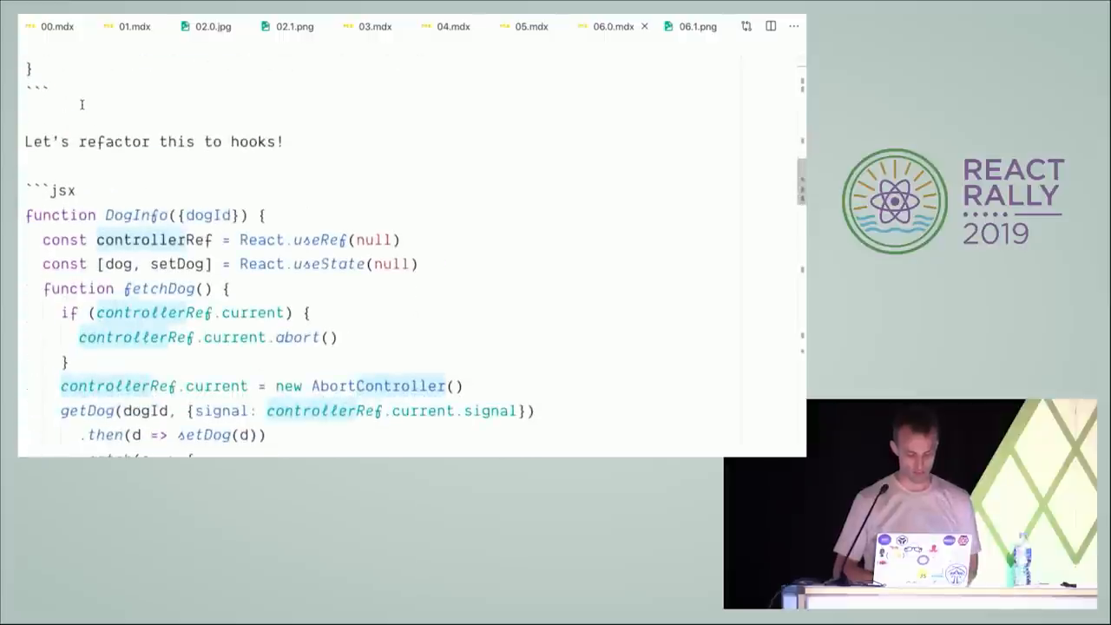
scroll("down", 3)
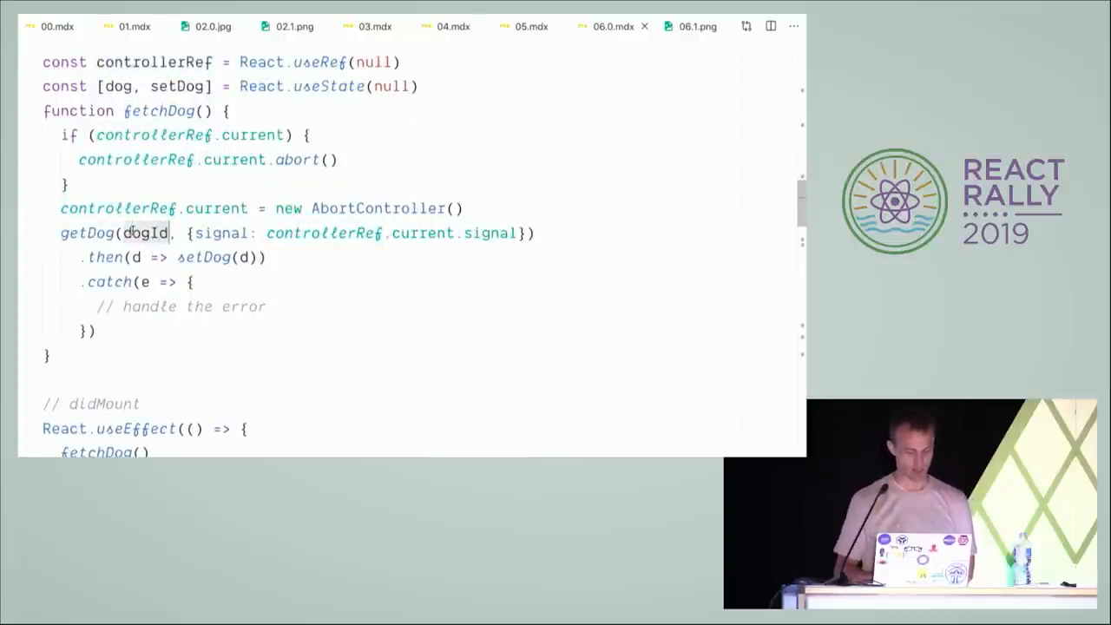
scroll("down", 3)
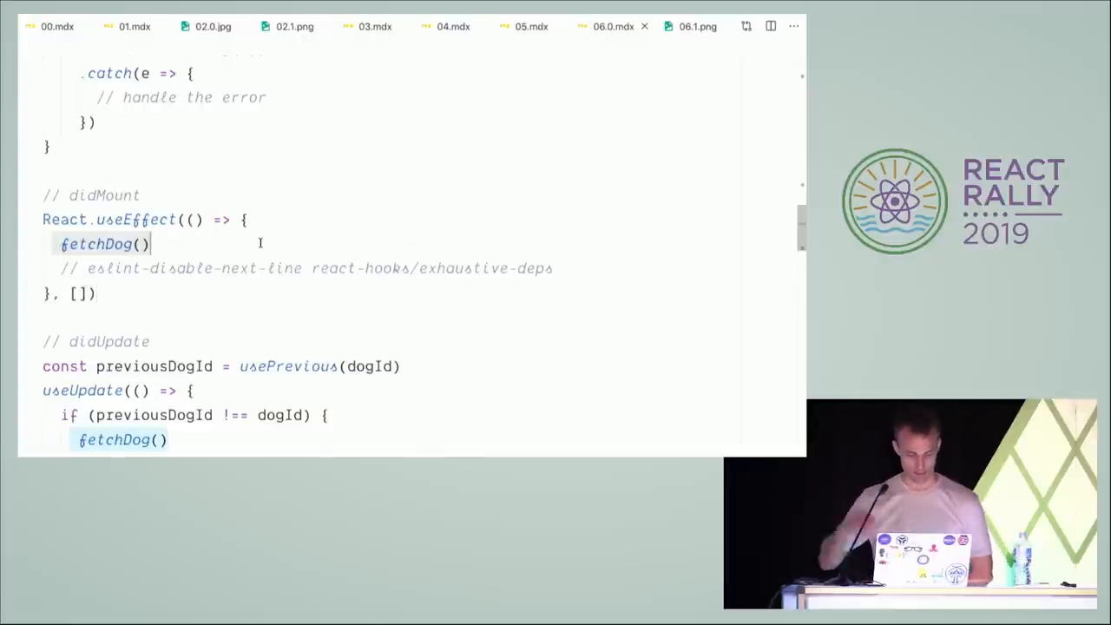
Scroll the hooks DogInfo down to the usePrevious/useUpdate didUpdate block.
scroll("down", 3)
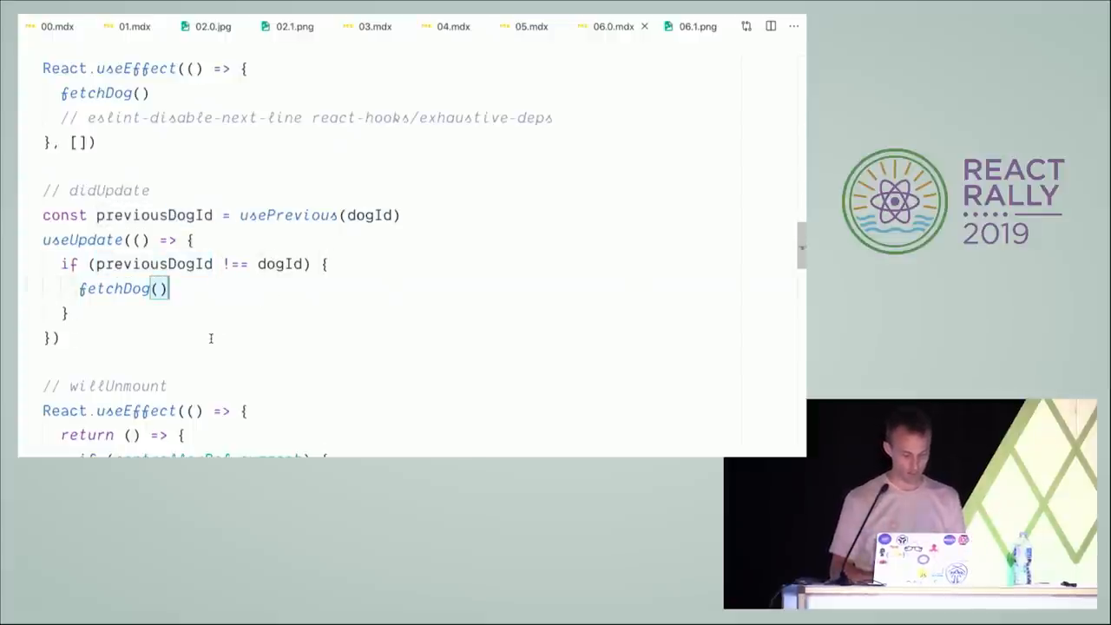
Scroll down to the willUnmount useEffect that aborts controllerRef.current.
scroll("down", 3)
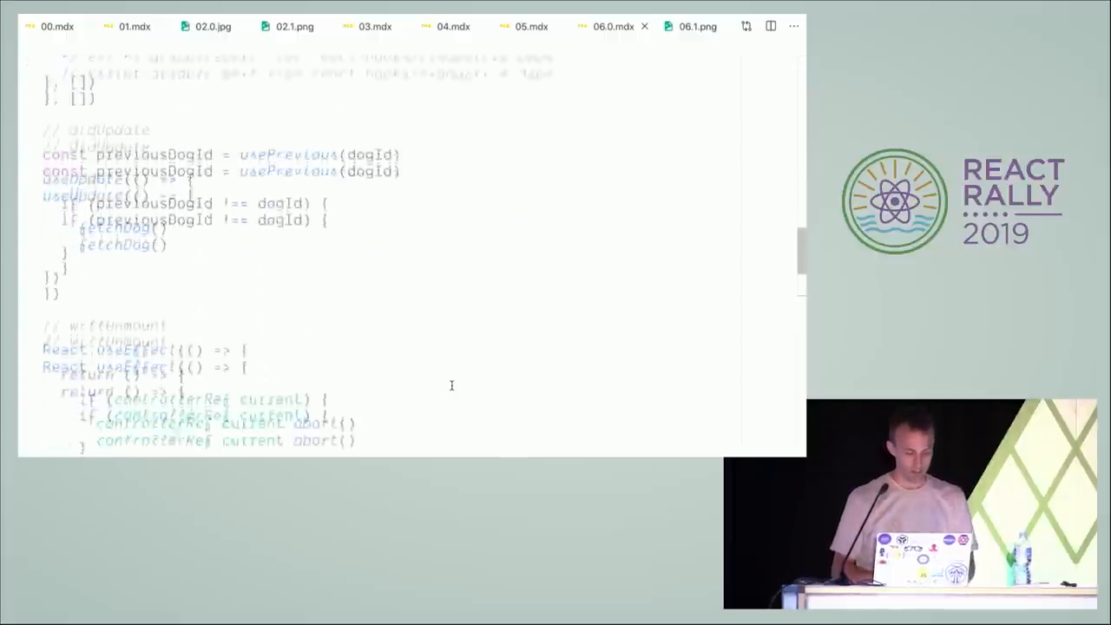
Scroll to the single dogId useEffect version and highlight the new AbortController line.
scroll("down", 3)
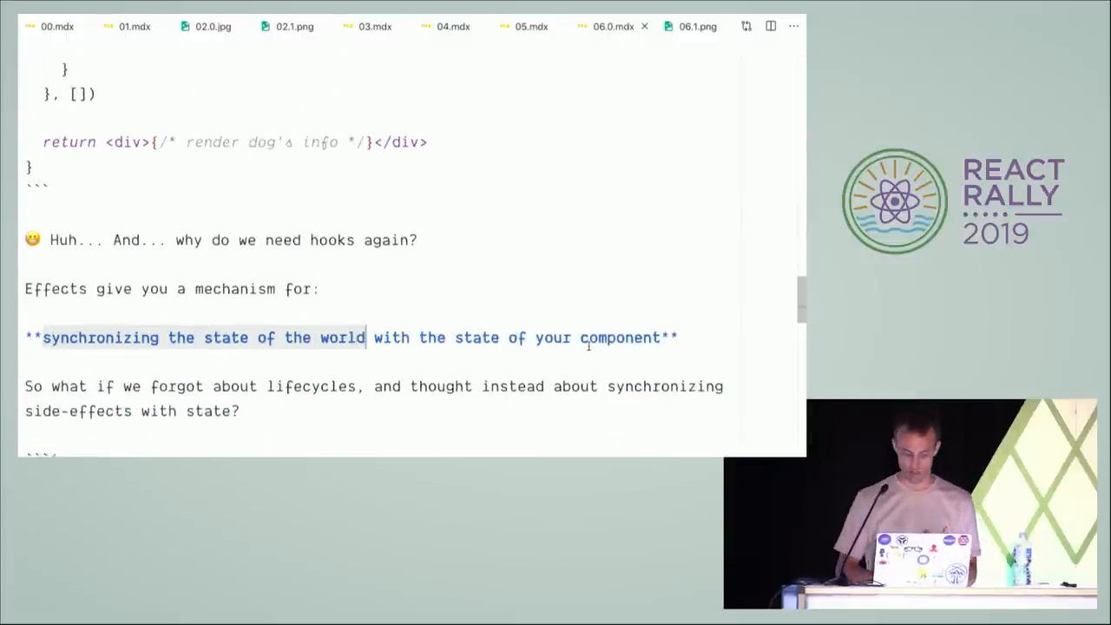
scroll("down", 3)
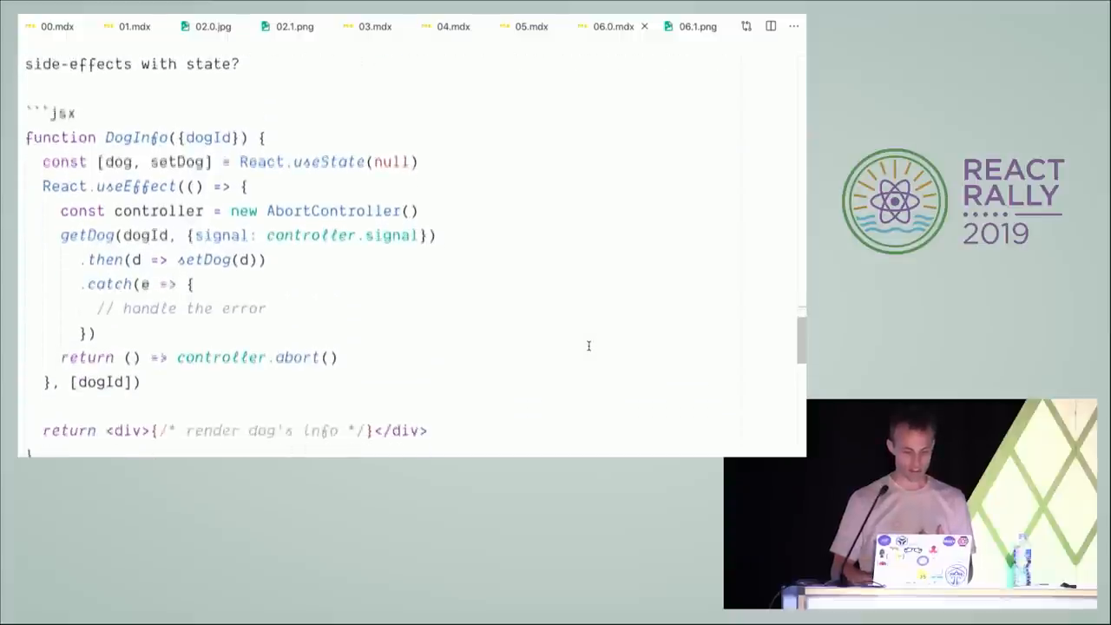
scroll("down", 3)
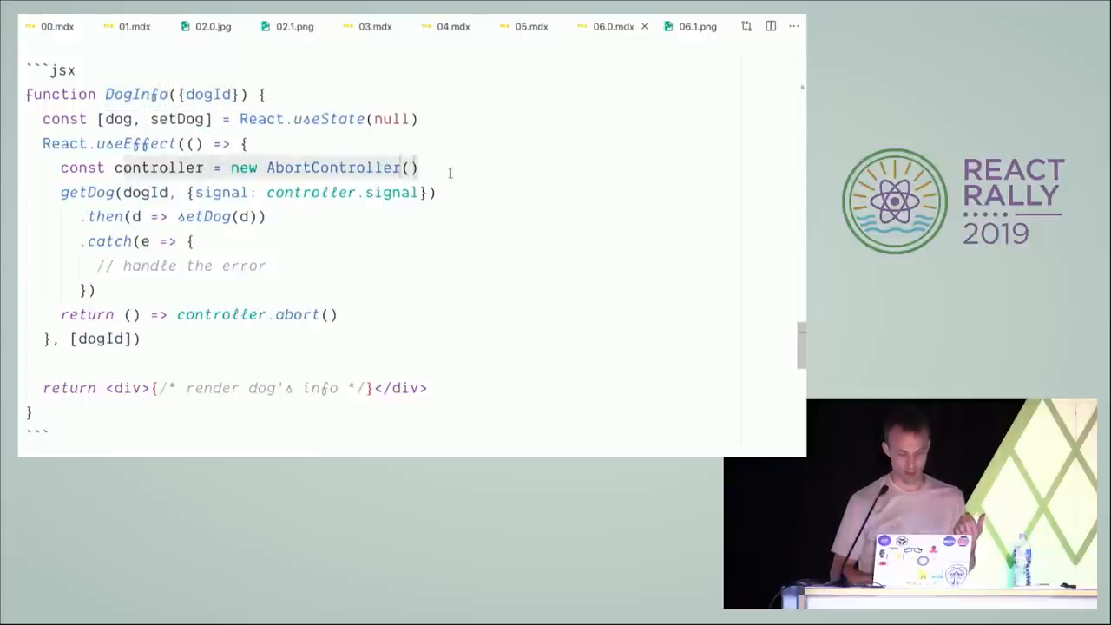
double_click(158, 167)
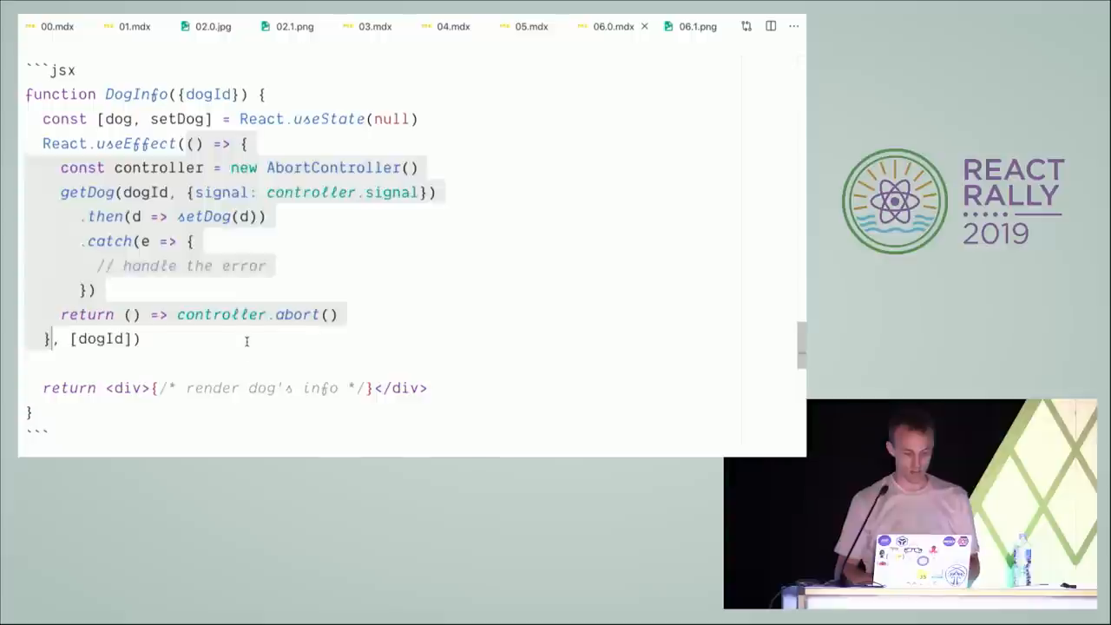
double_click(104, 339)
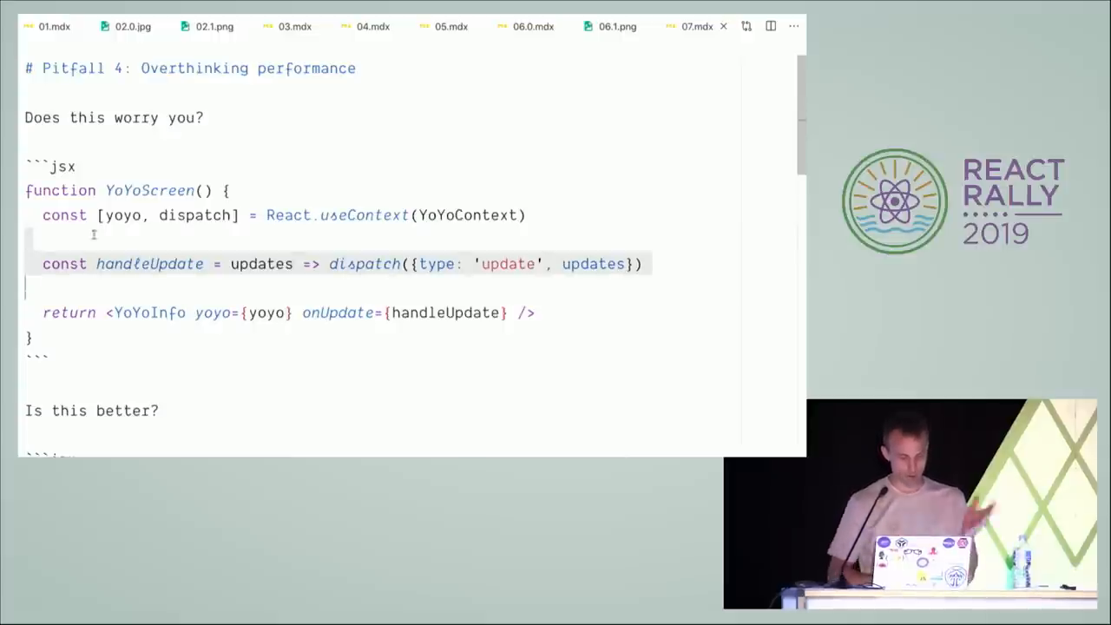
Highlight lines in the first YoYoScreen example, then scroll to the React.useCallback version.
double_click(149, 190)
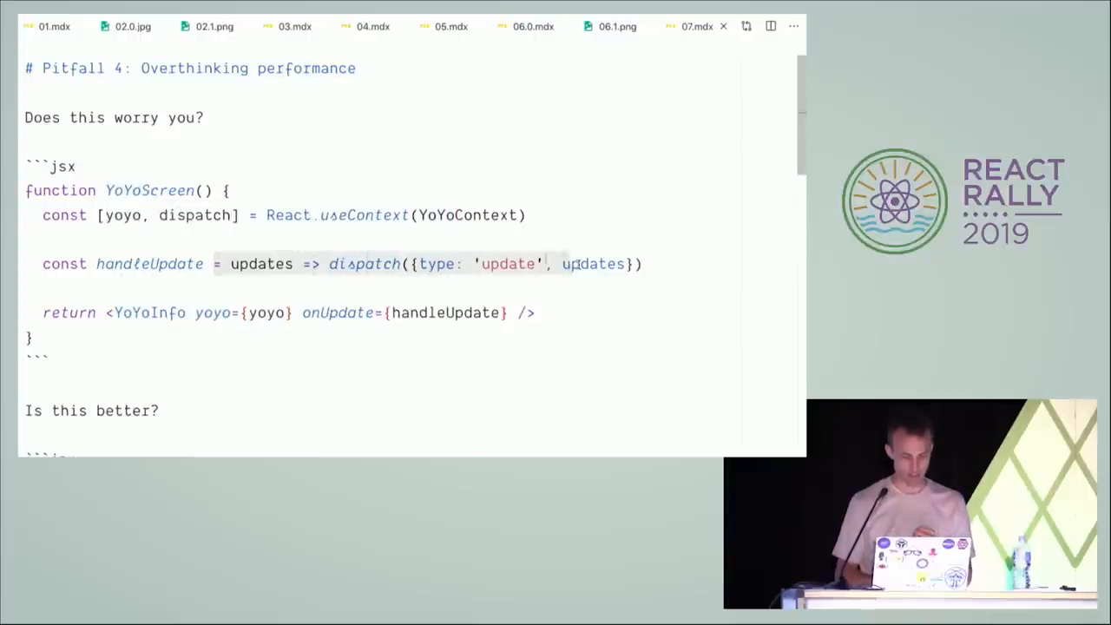
double_click(149, 264)
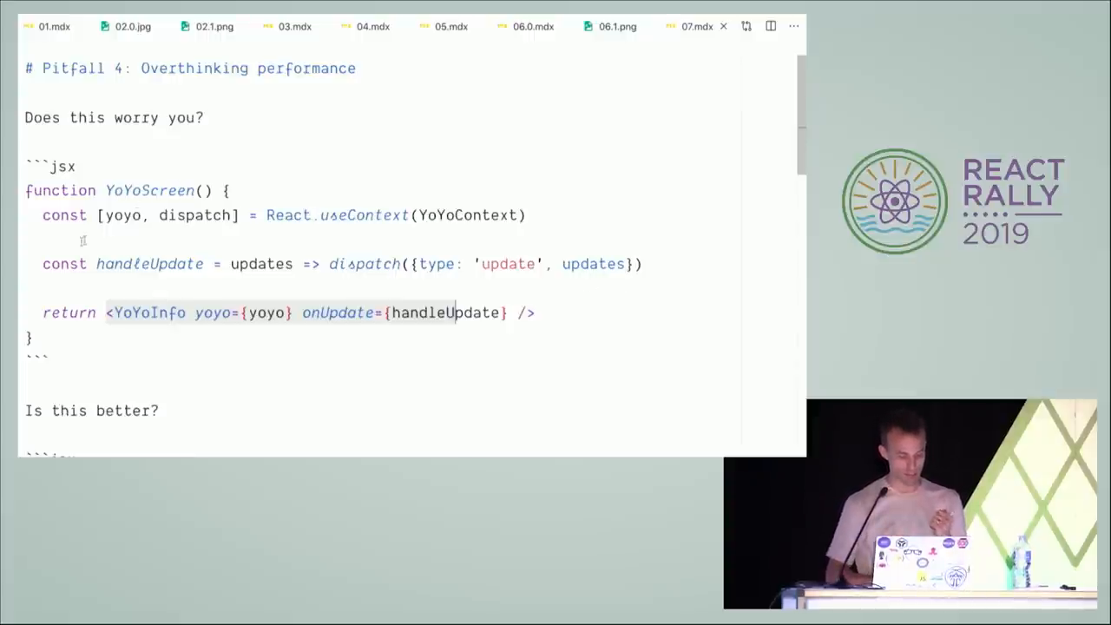
double_click(149, 264)
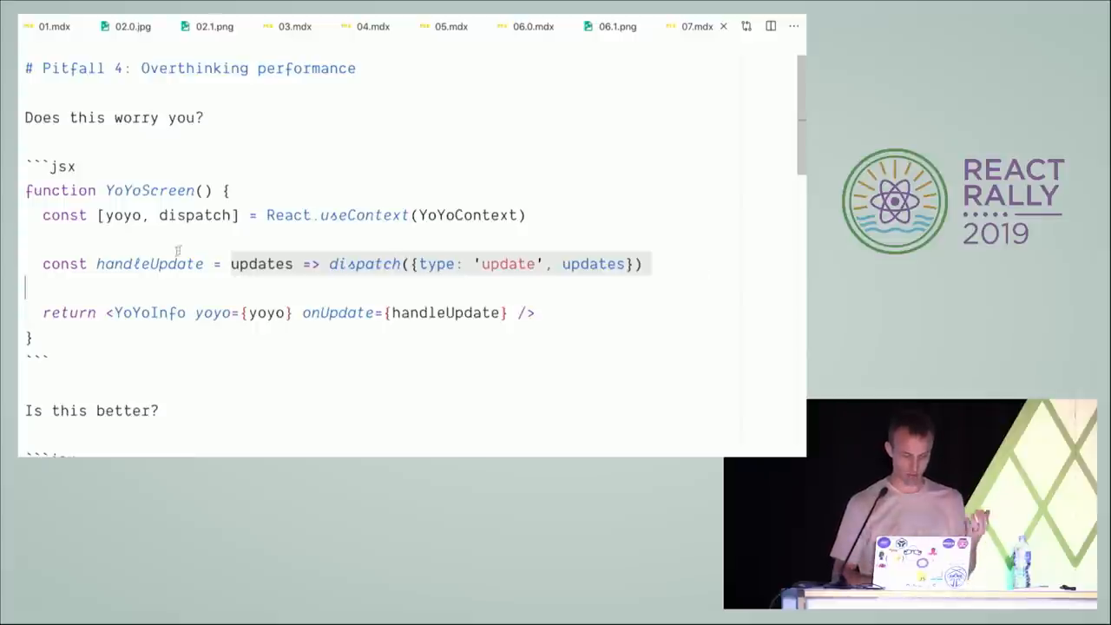
double_click(148, 264)
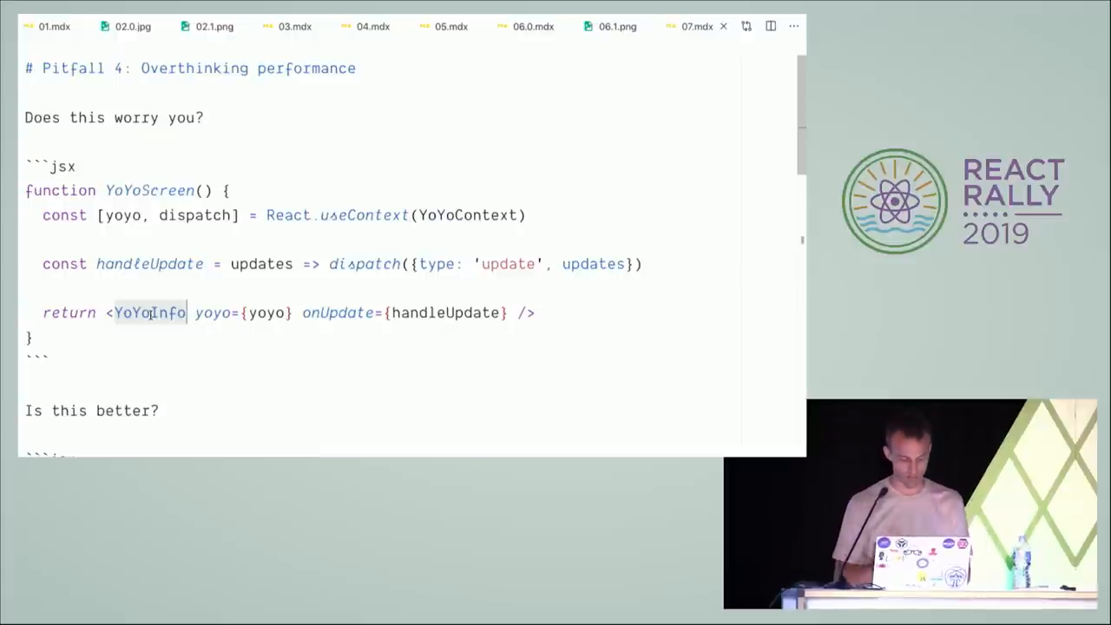
scroll("down", 3)
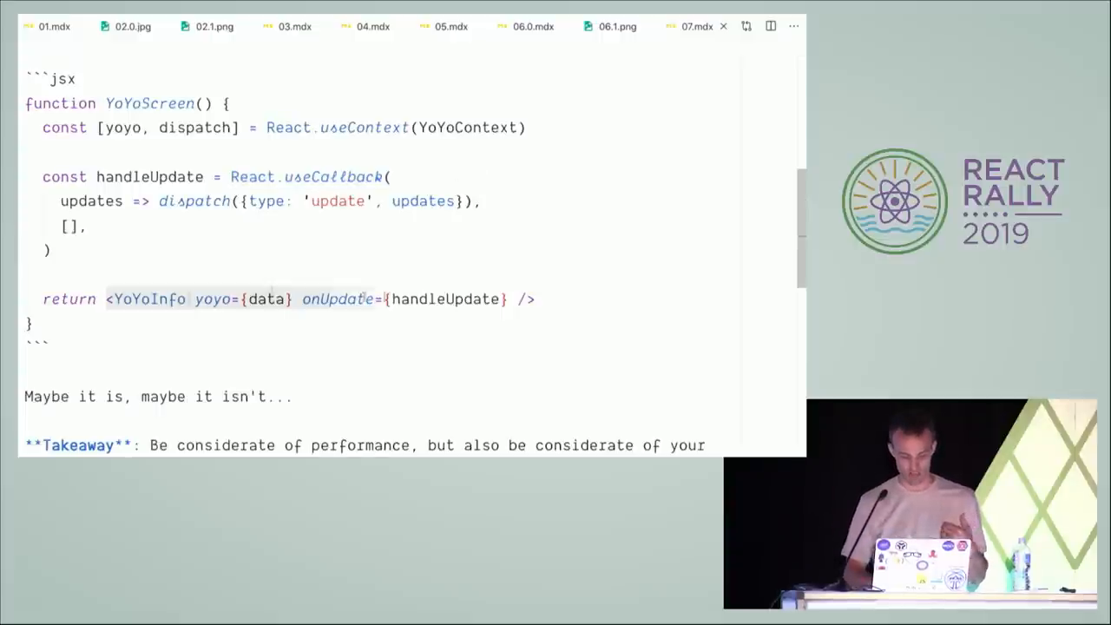
Point out the empty dependency array and scroll to 'Profile your app, then optimize'.
left_click(391, 299)
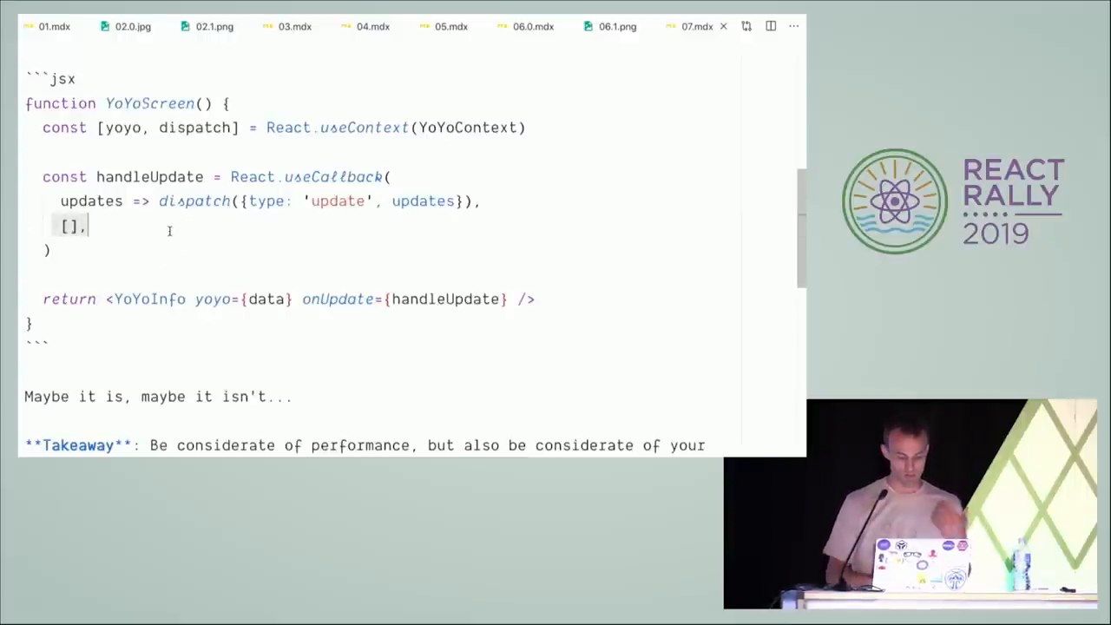
scroll("down", 3)
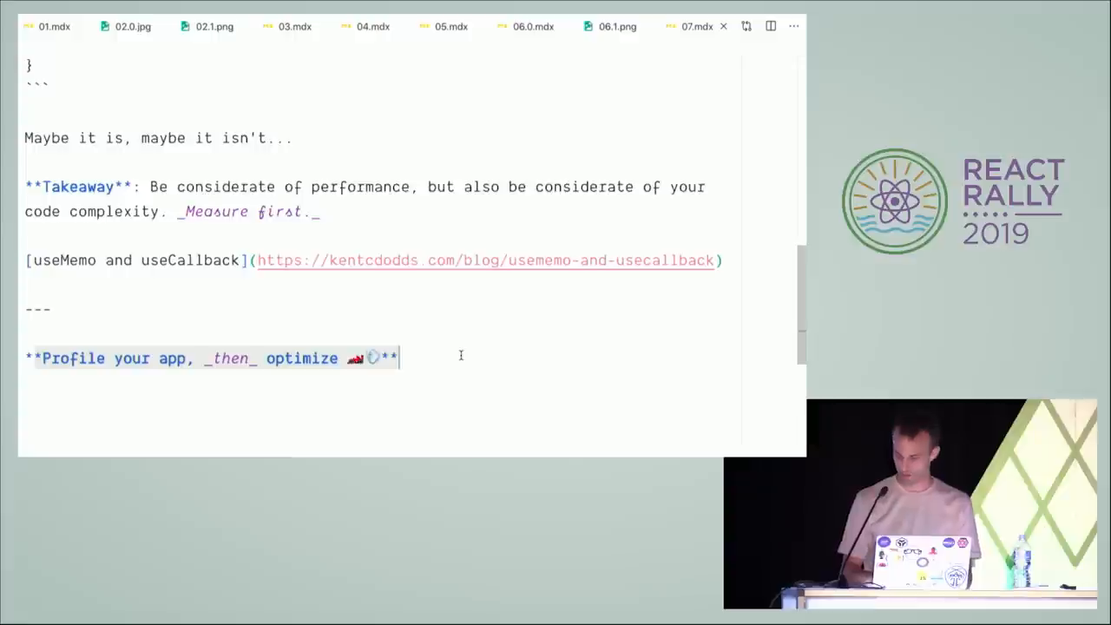
Open 08.mdx and highlight the enzyme test's opening words, mount code and wrapper.instance call.
left_click(694, 26)
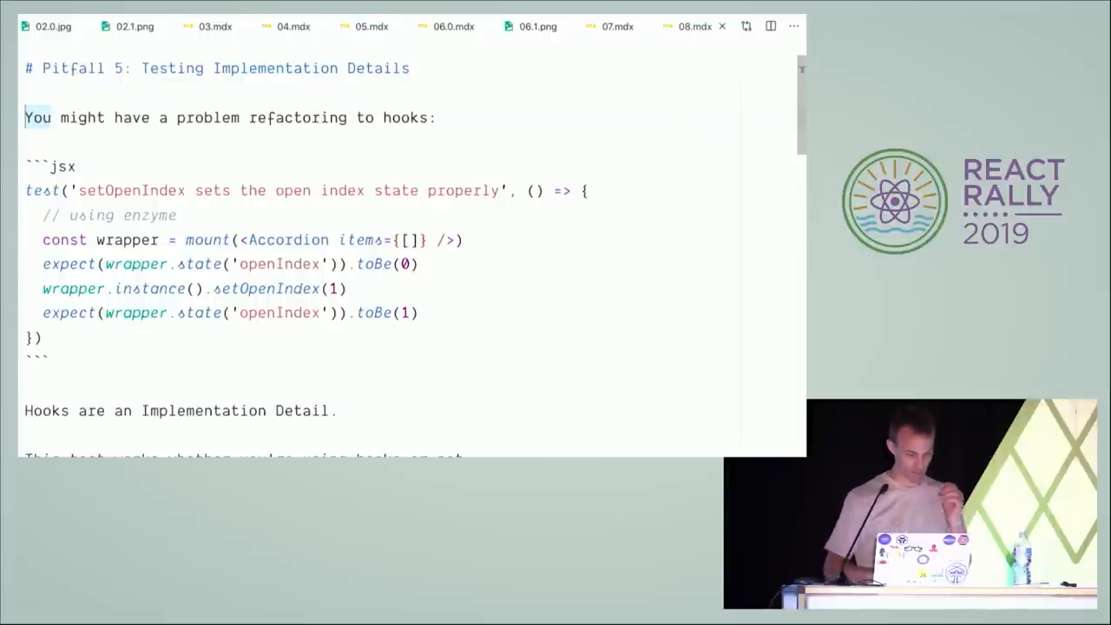
double_click(130, 190)
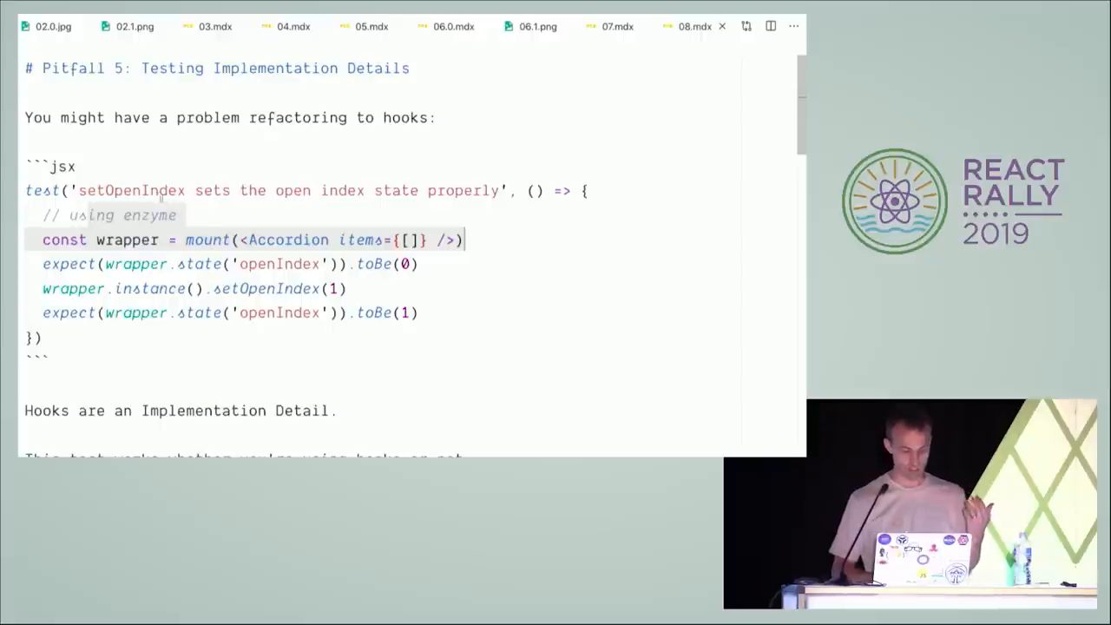
double_click(130, 190)
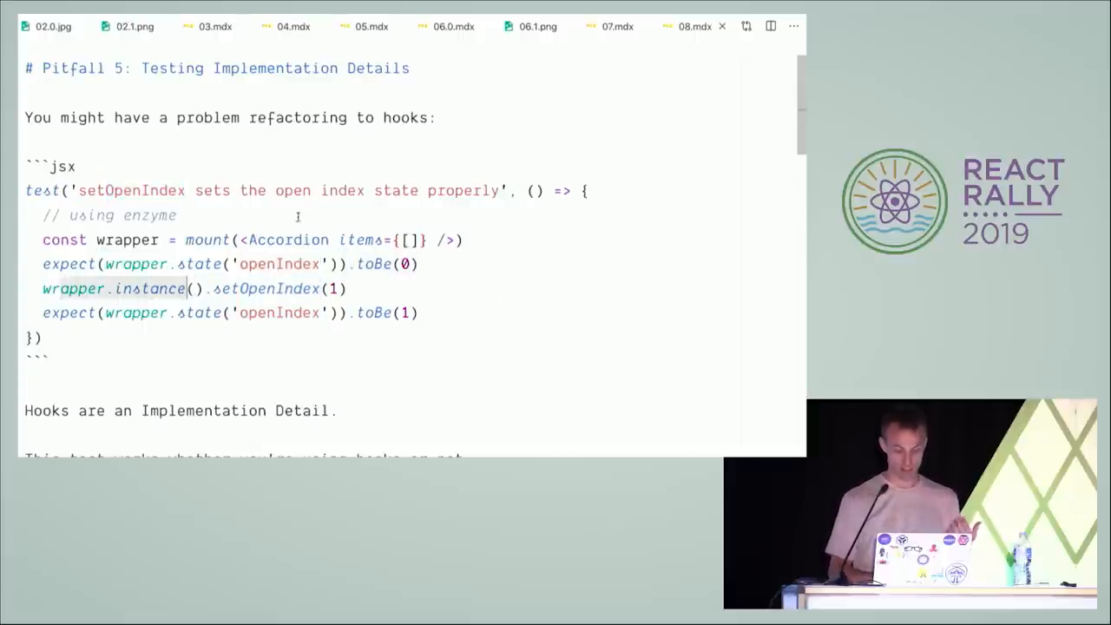
double_click(287, 240)
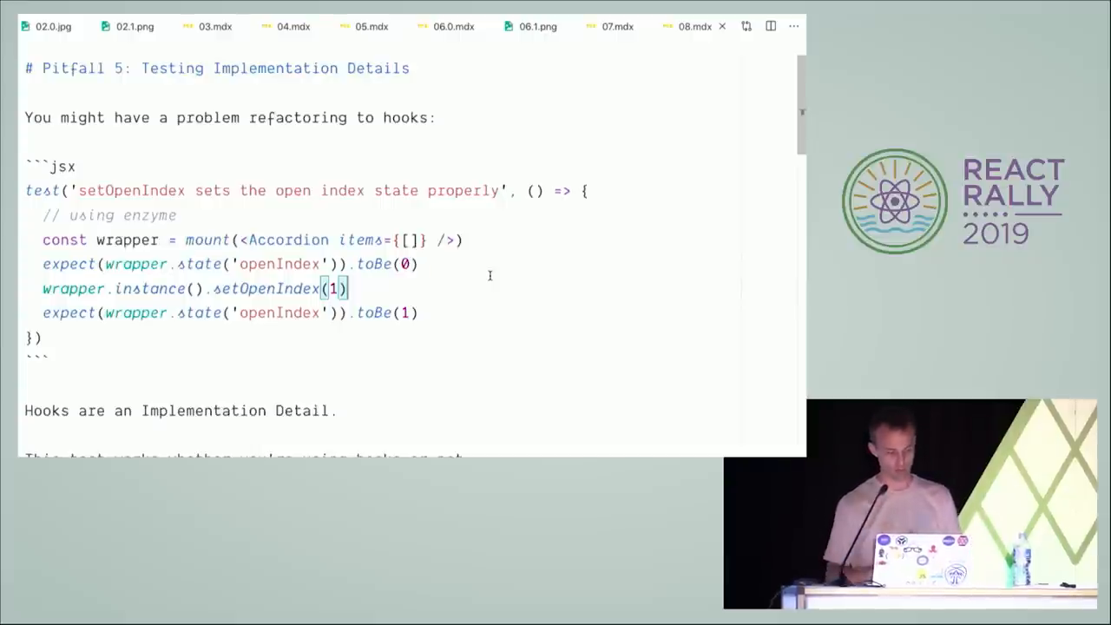
Scroll to the React Testing Library accordion test and highlight its render call.
scroll("down", 3)
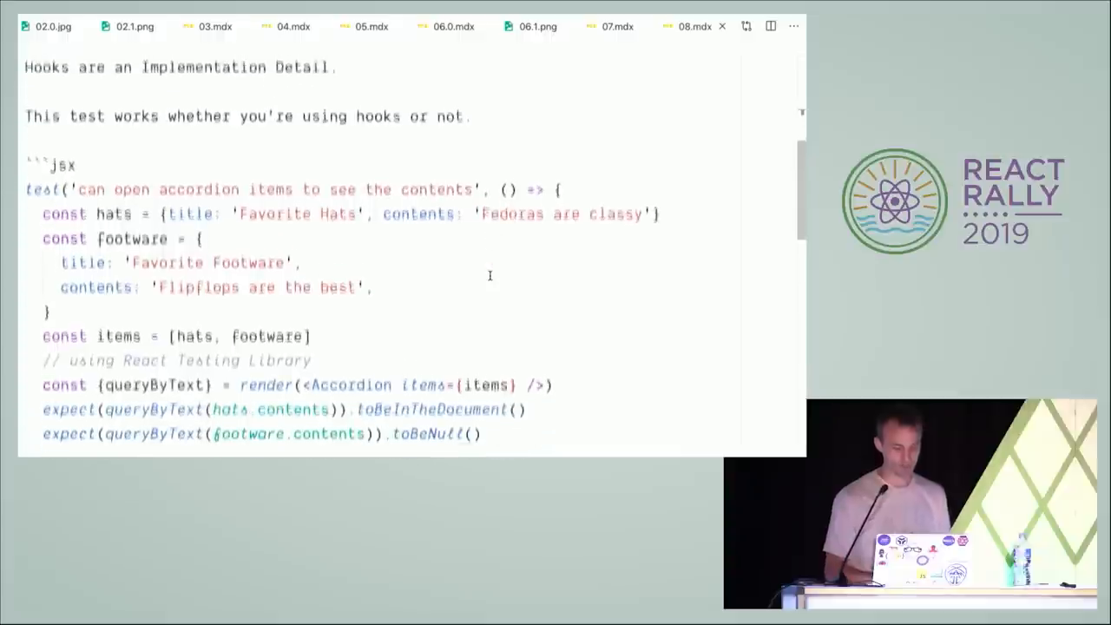
scroll("down", 3)
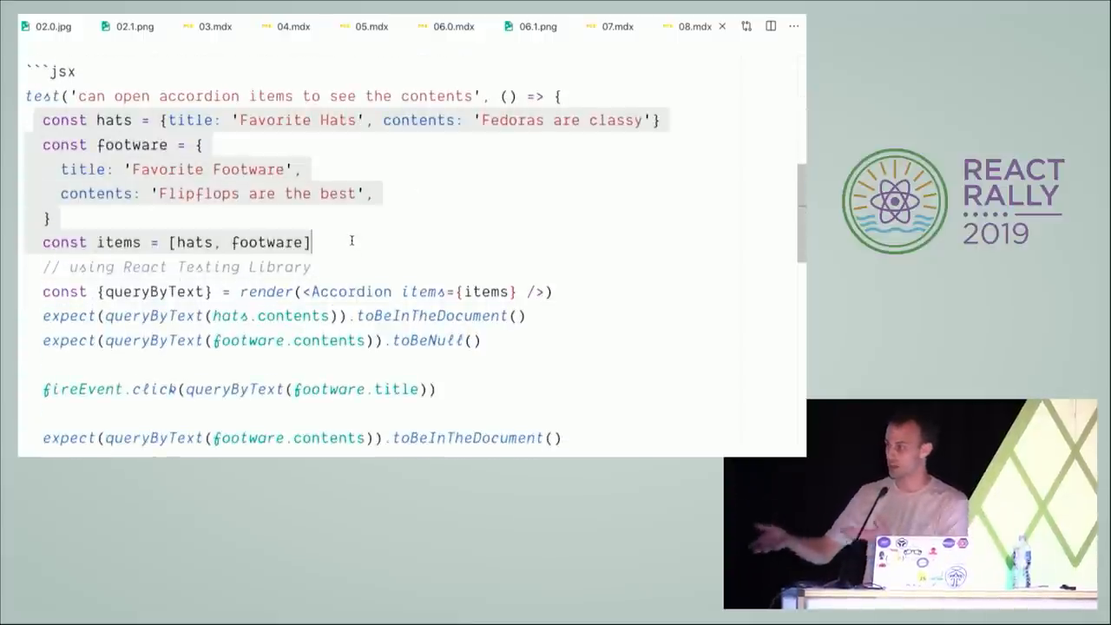
scroll("down", 3)
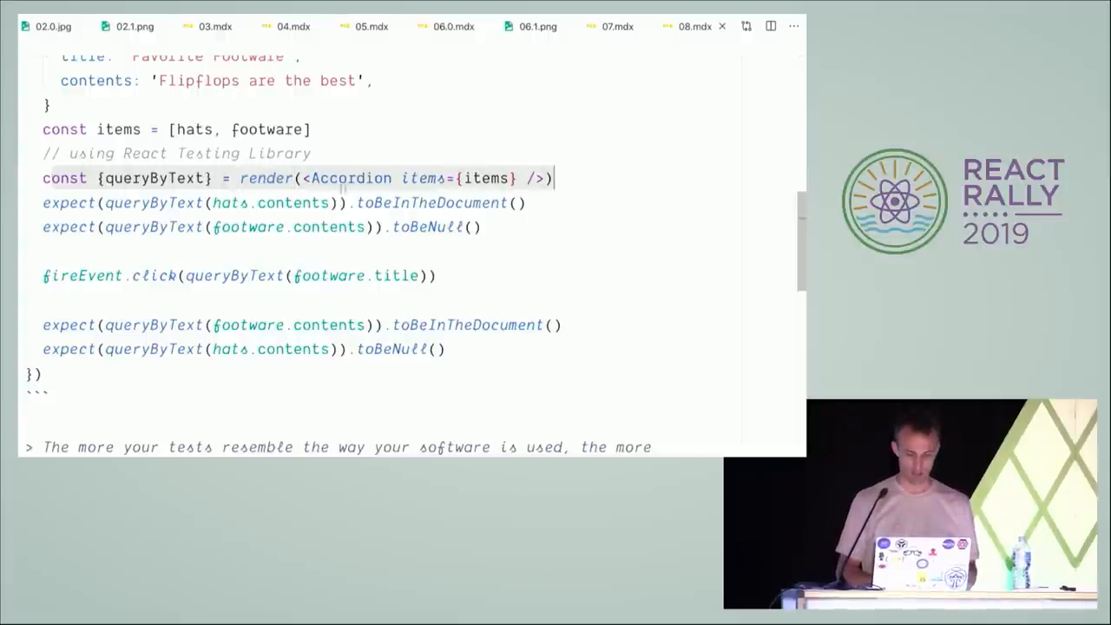
double_click(155, 178)
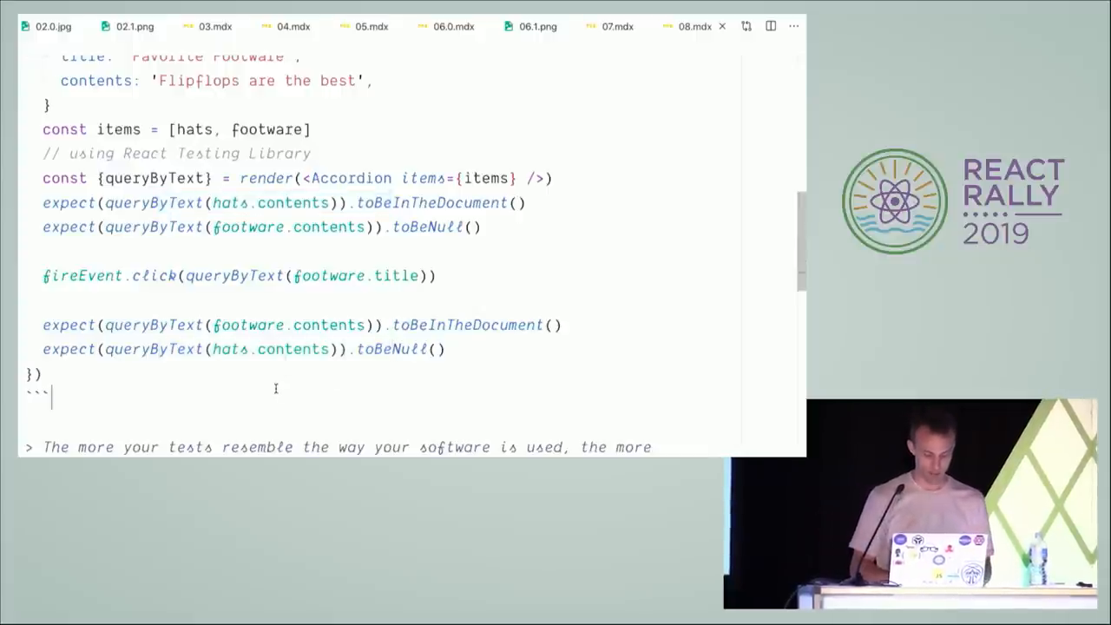
Scroll down past the testing quote to the further-reading reference links.
scroll("down", 3)
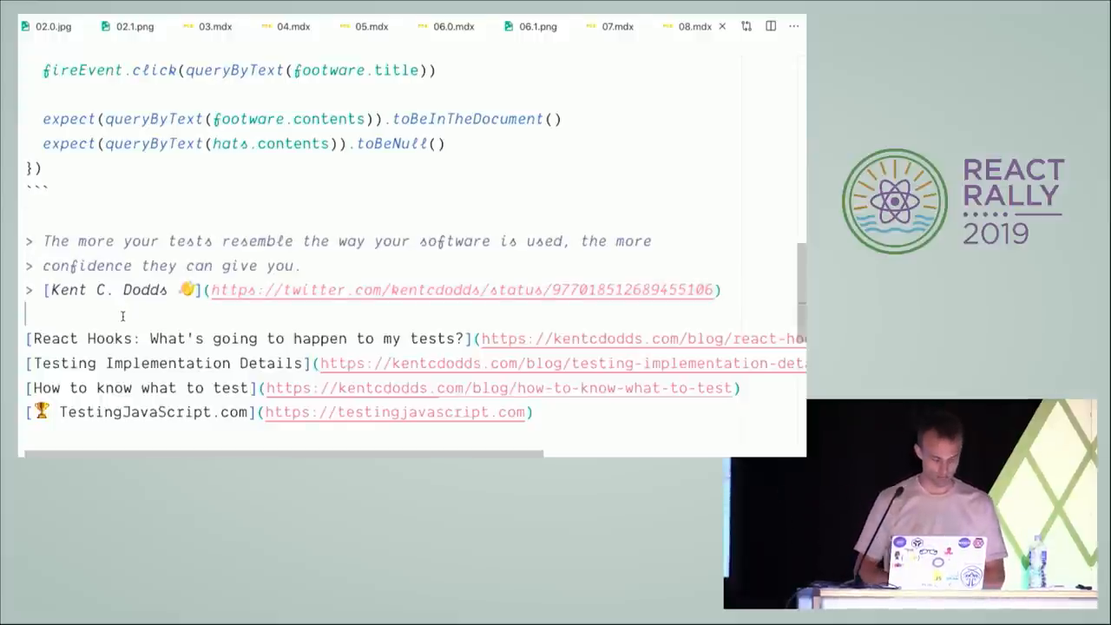
scroll("down", 3)
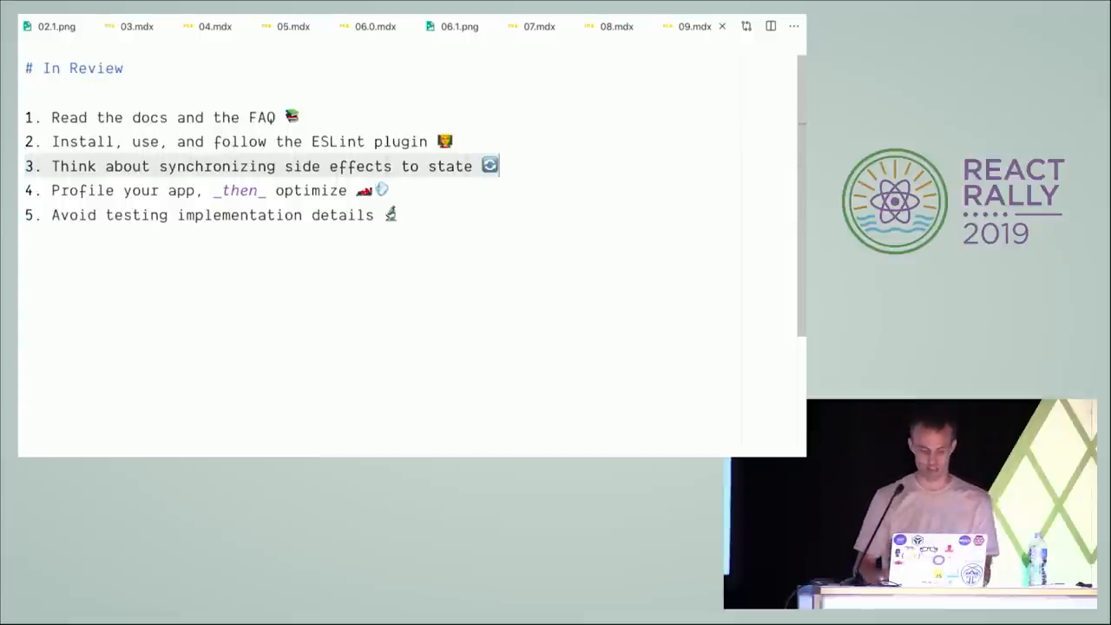
Add a blank line after the fifth takeaway in 09.mdx.
left_click(260, 190)
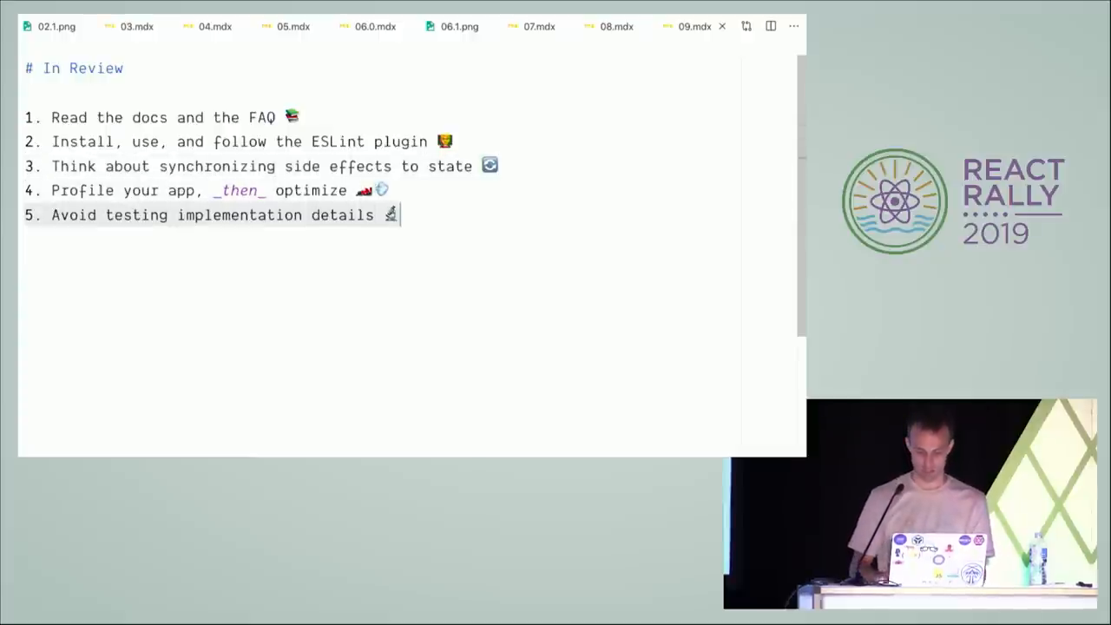
key("enter")
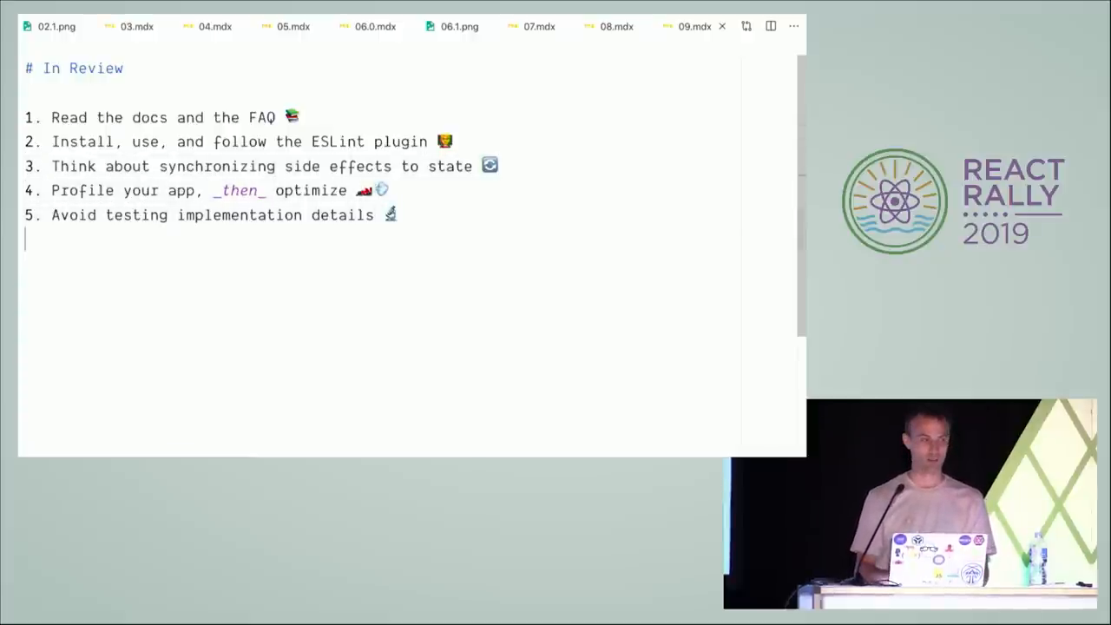